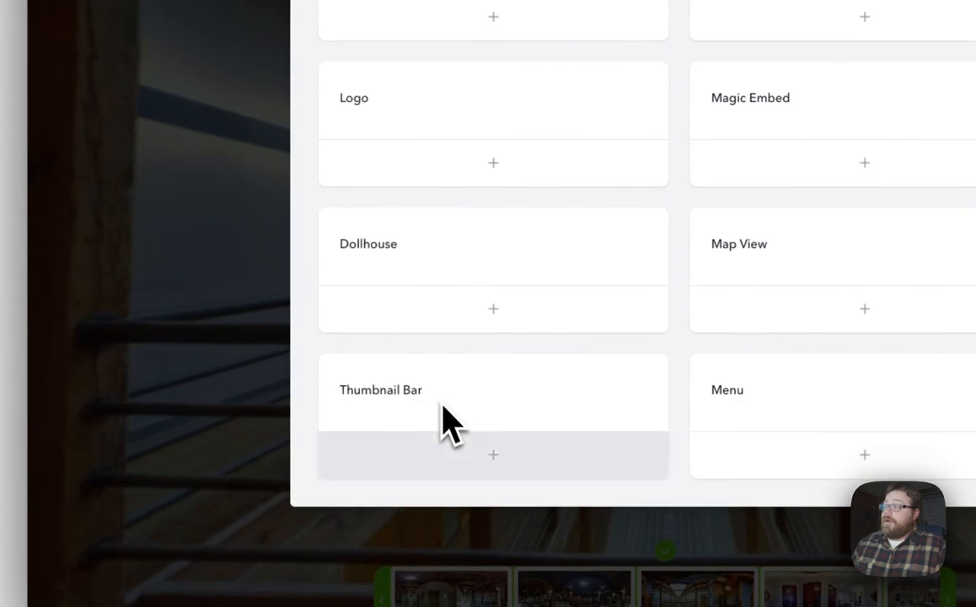
mouse_move(501, 476)
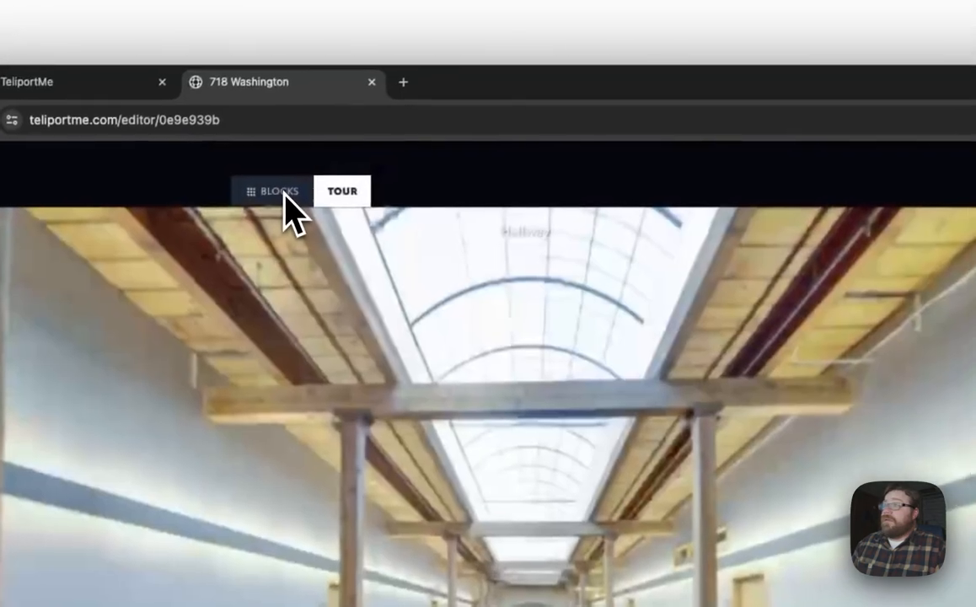
Select the Thumbnail1 Thumbnail Bar block in the Tour tab to open its settings.
left_click(271, 190)
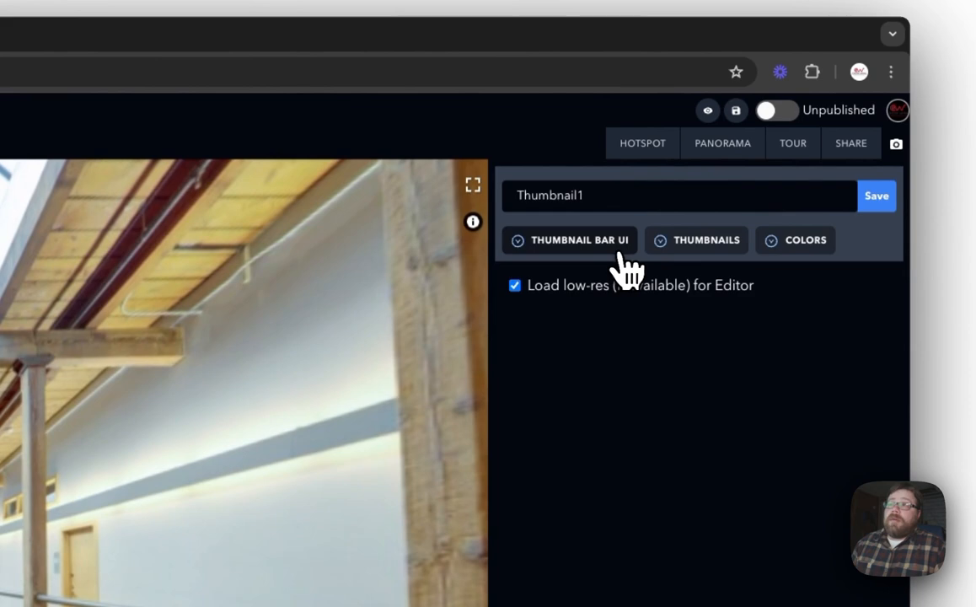
mouse_move(858, 263)
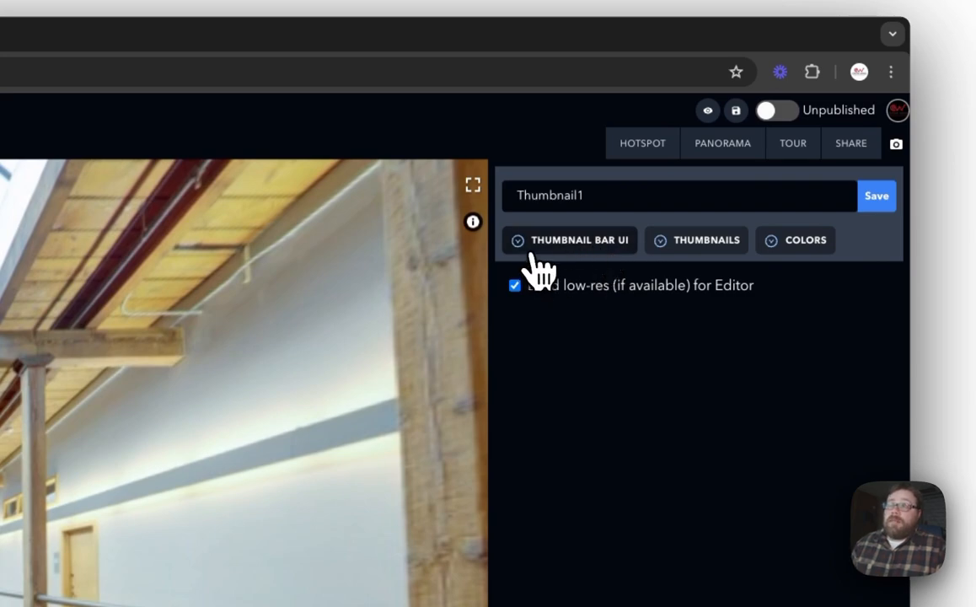
Expand Thumbnail Bar UI and set the bar's position to Right Center.
left_click(569, 240)
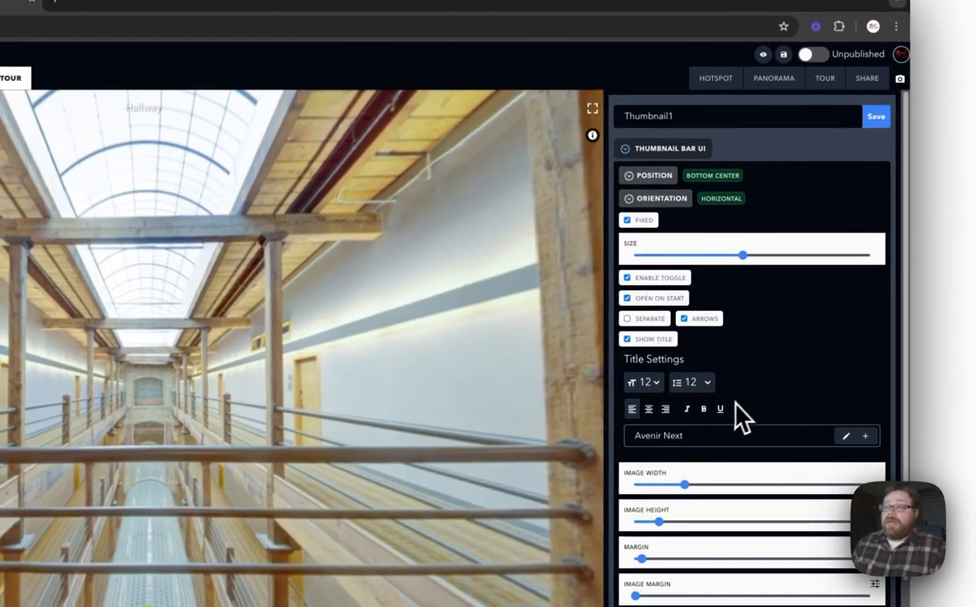
mouse_move(790, 378)
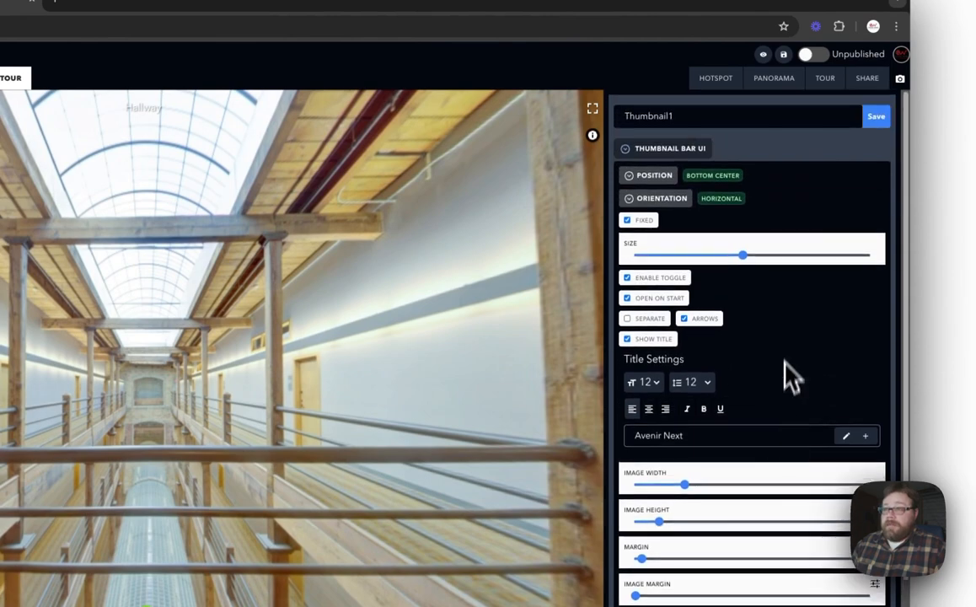
mouse_move(792, 349)
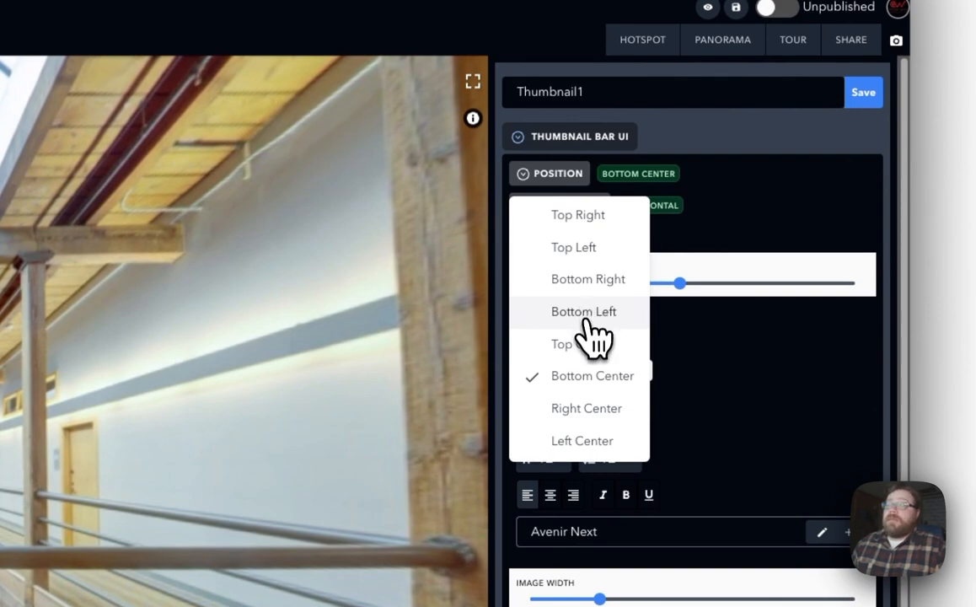
mouse_move(594, 346)
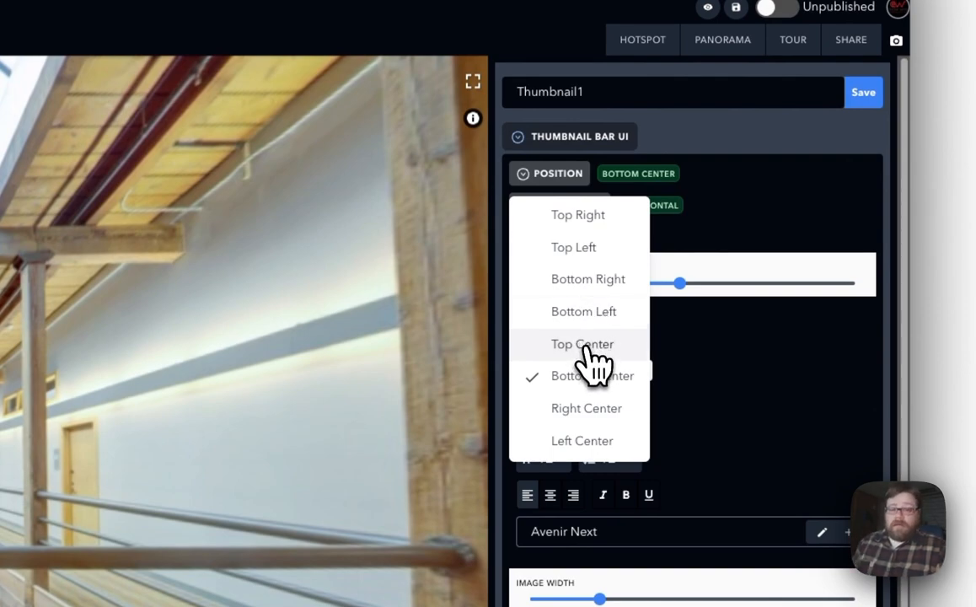
mouse_move(573, 247)
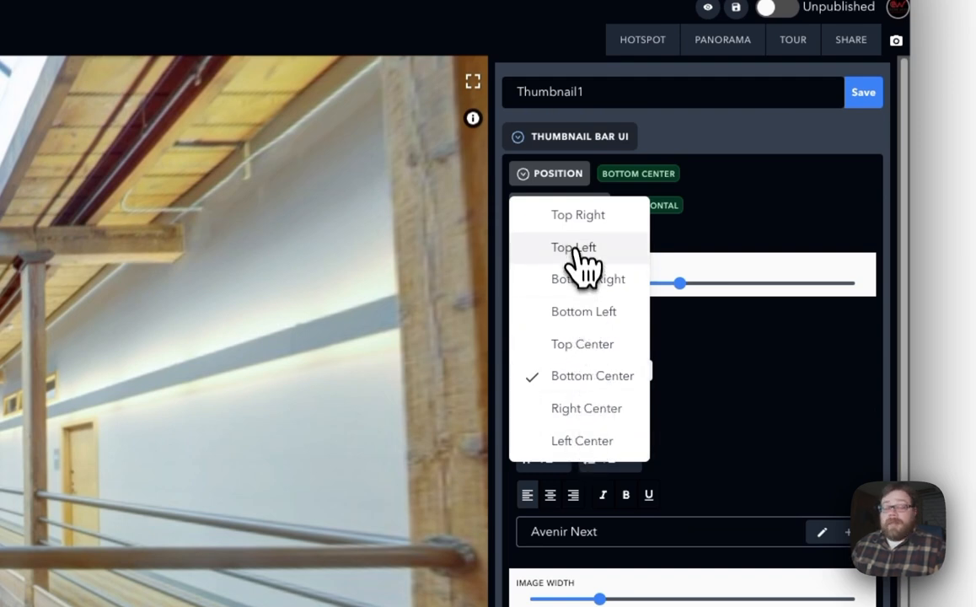
mouse_move(582, 261)
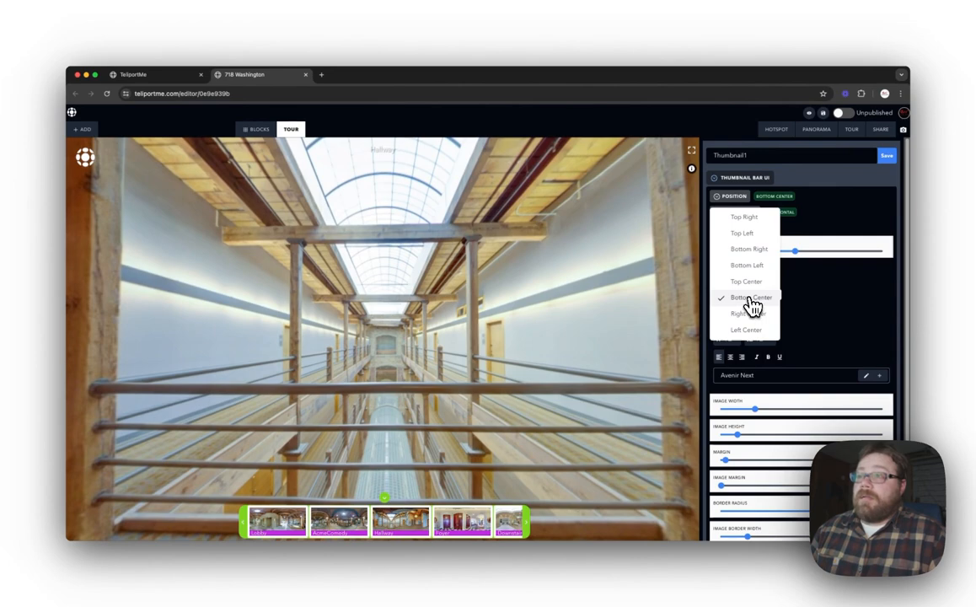
left_click(747, 313)
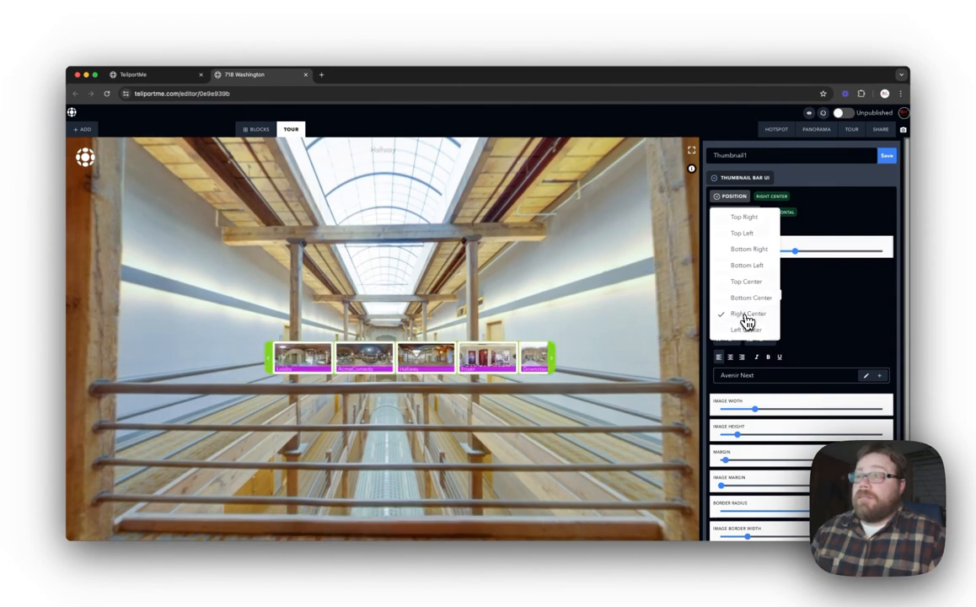
left_click(749, 313)
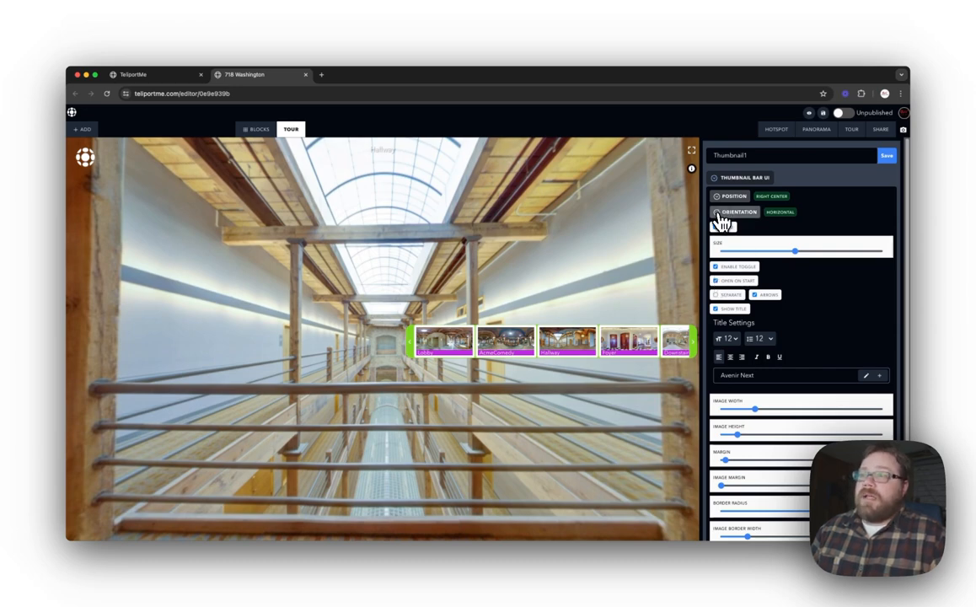
Set the thumbnail bar orientation to Vertical.
left_click(740, 212)
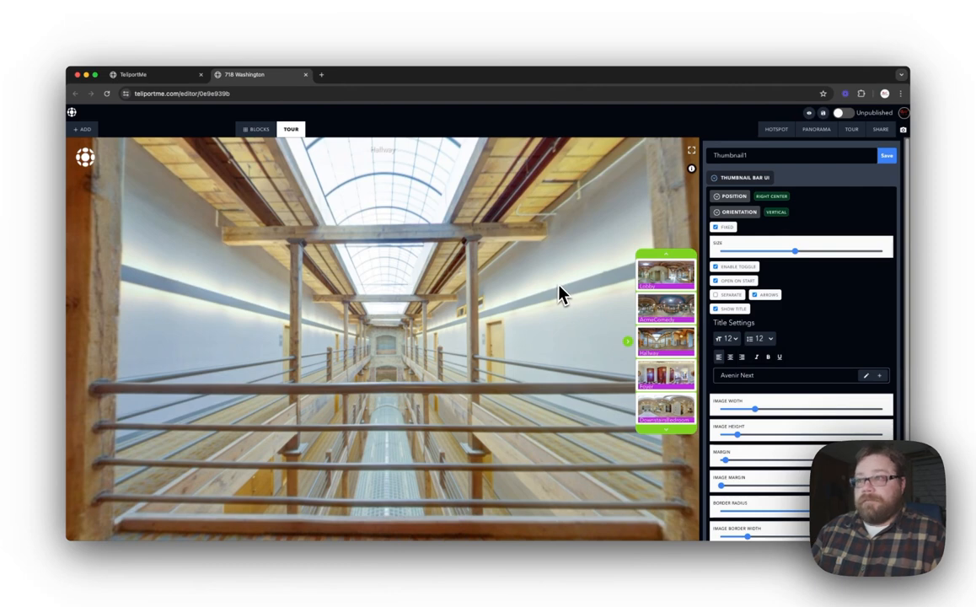
left_click_drag(776, 251, 795, 251)
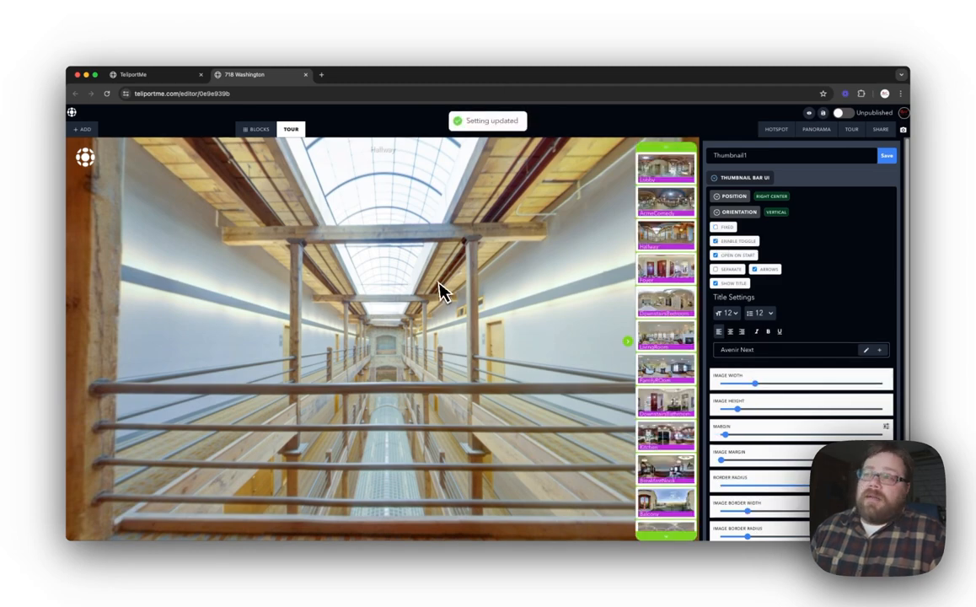
scroll("down", 3)
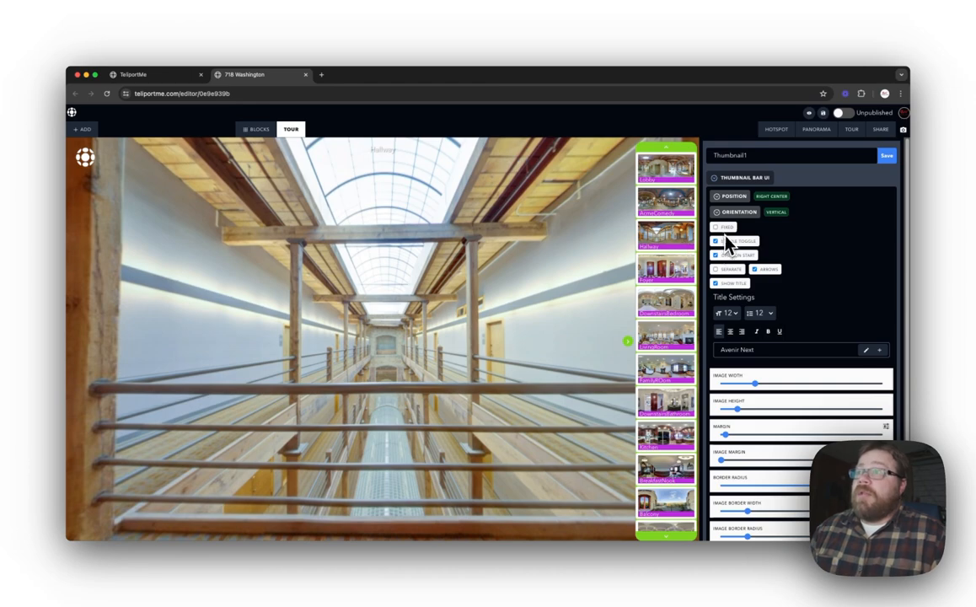
Re-enable Fixed and drag the Size slider back to a medium bar size.
left_click(716, 227)
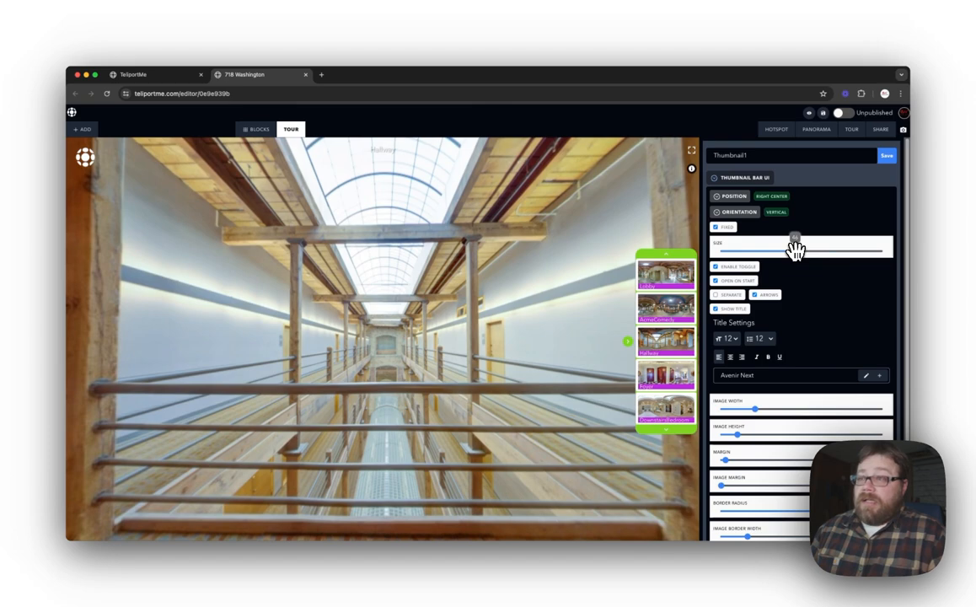
left_click_drag(794, 238, 768, 238)
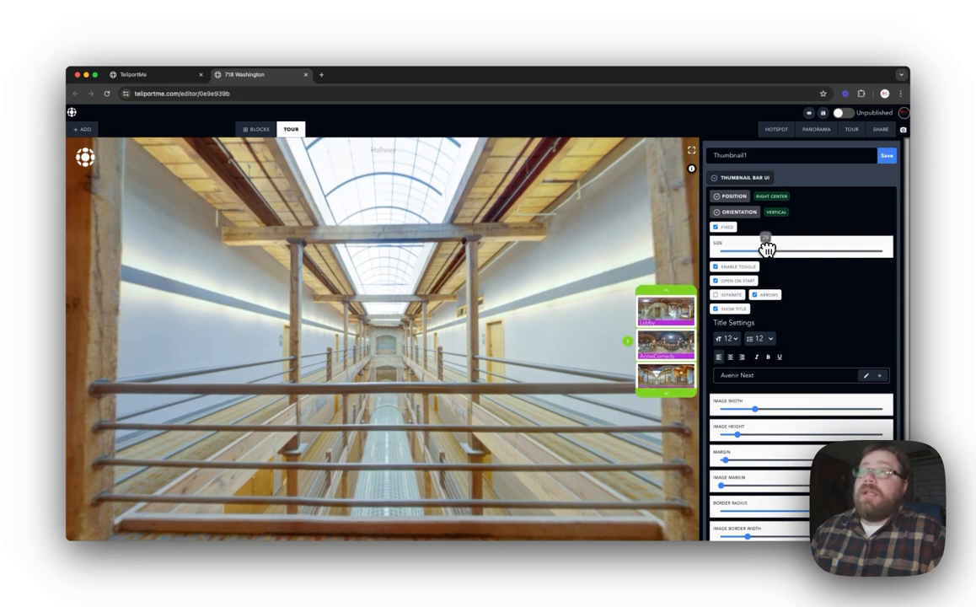
left_click_drag(765, 246, 807, 246)
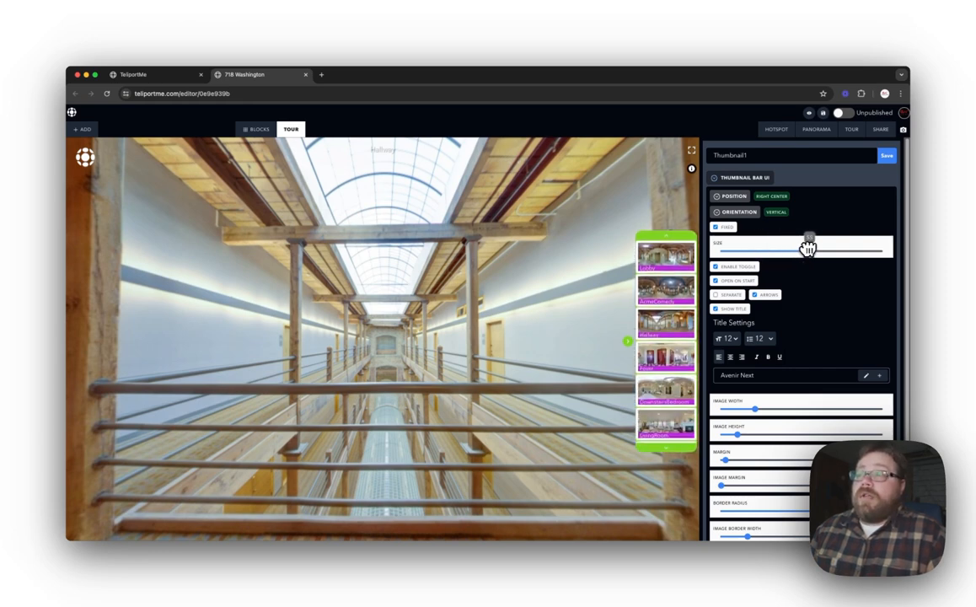
left_click_drag(808, 246, 861, 246)
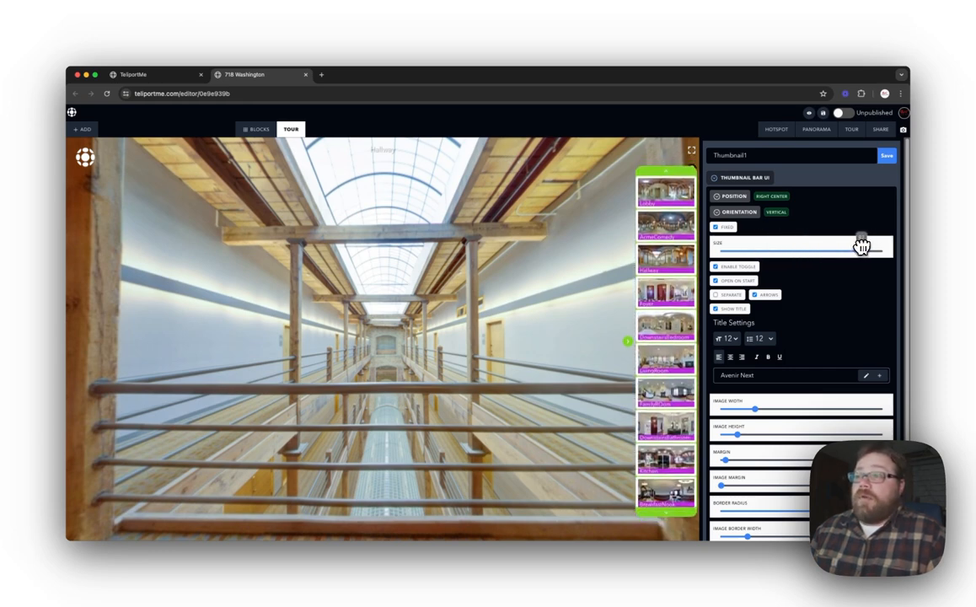
left_click_drag(859, 245, 801, 245)
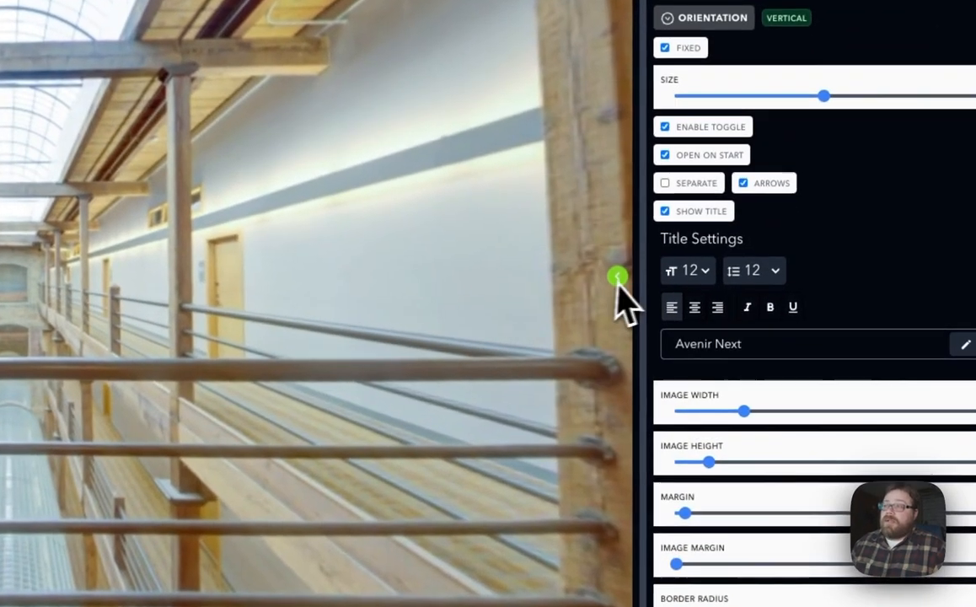
Reopen the bar, split thumbnails into separate tiles, and set their size to 48.
left_click(616, 277)
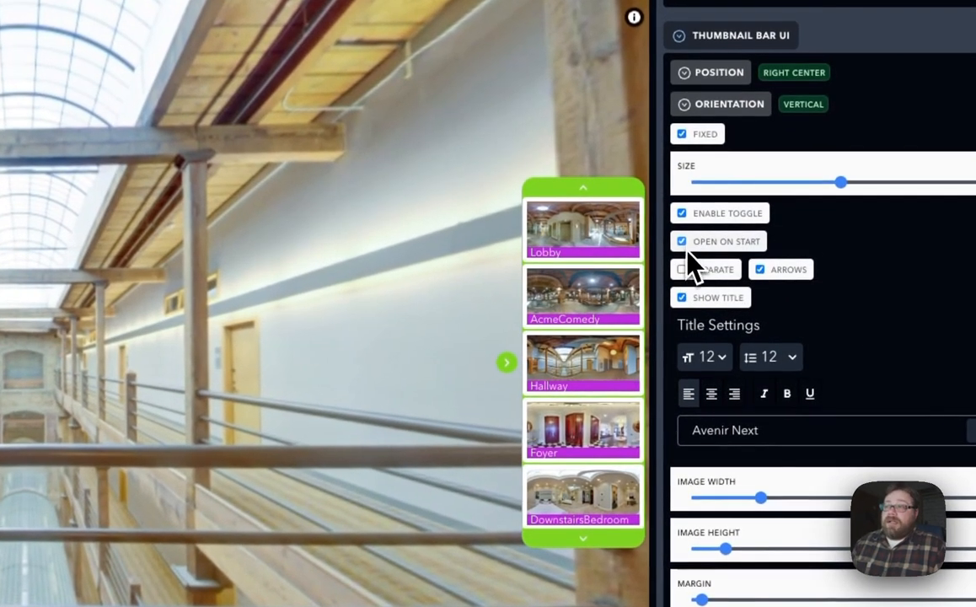
left_click(681, 240)
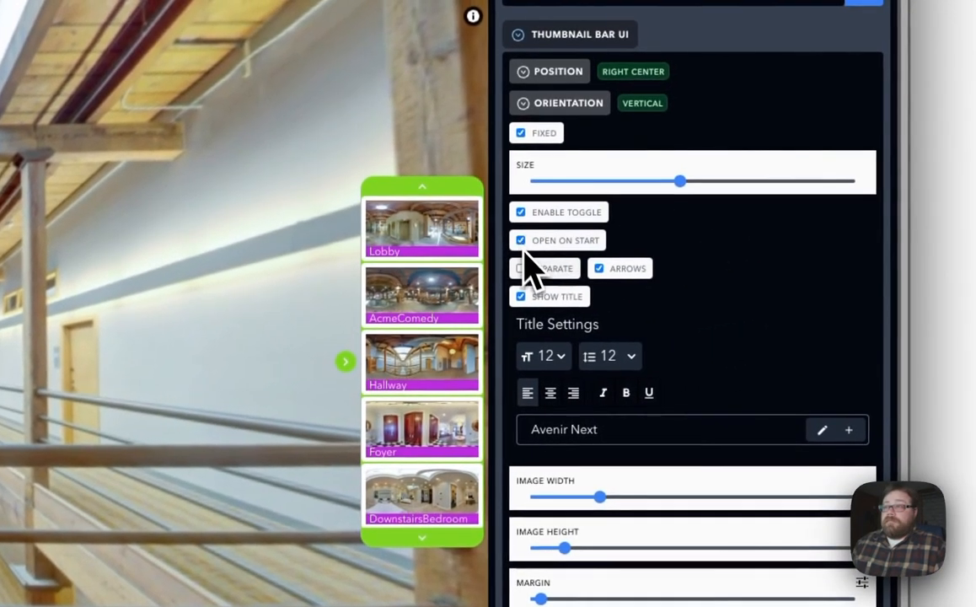
left_click(520, 268)
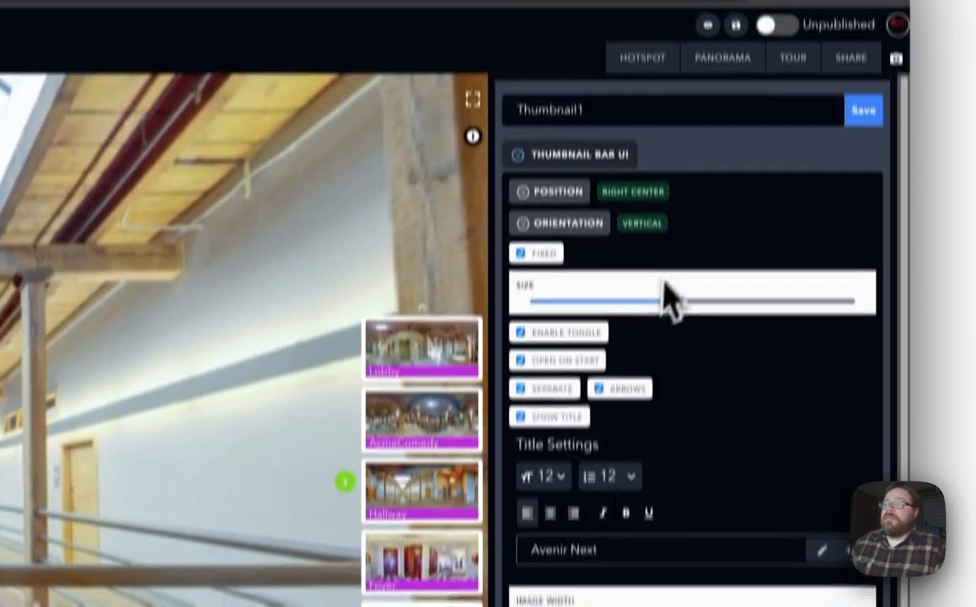
left_click_drag(666, 301, 687, 149)
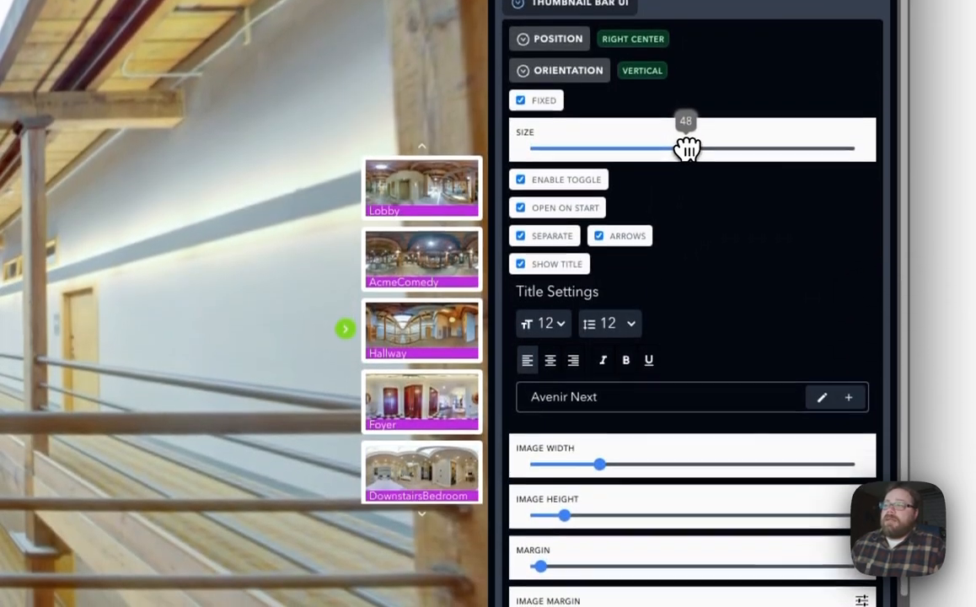
left_click_drag(678, 148, 687, 146)
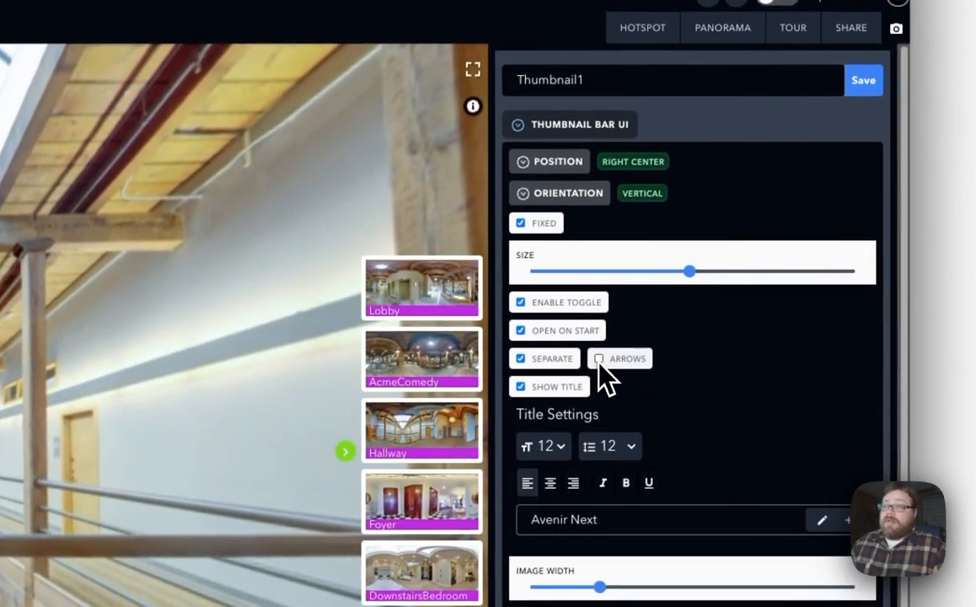
Turn the scroll arrows back on and toggle the Show Title option.
left_click(599, 358)
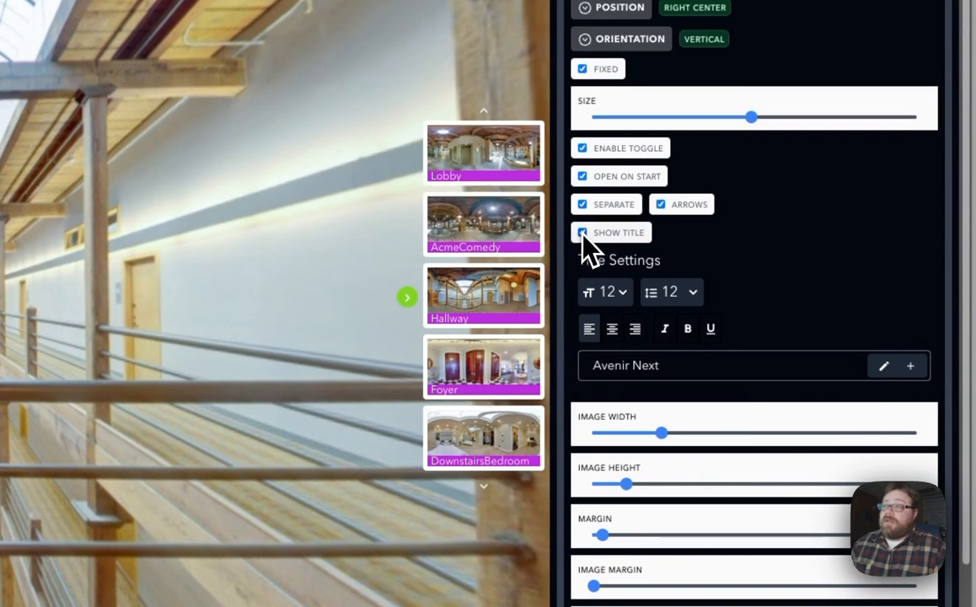
left_click(581, 231)
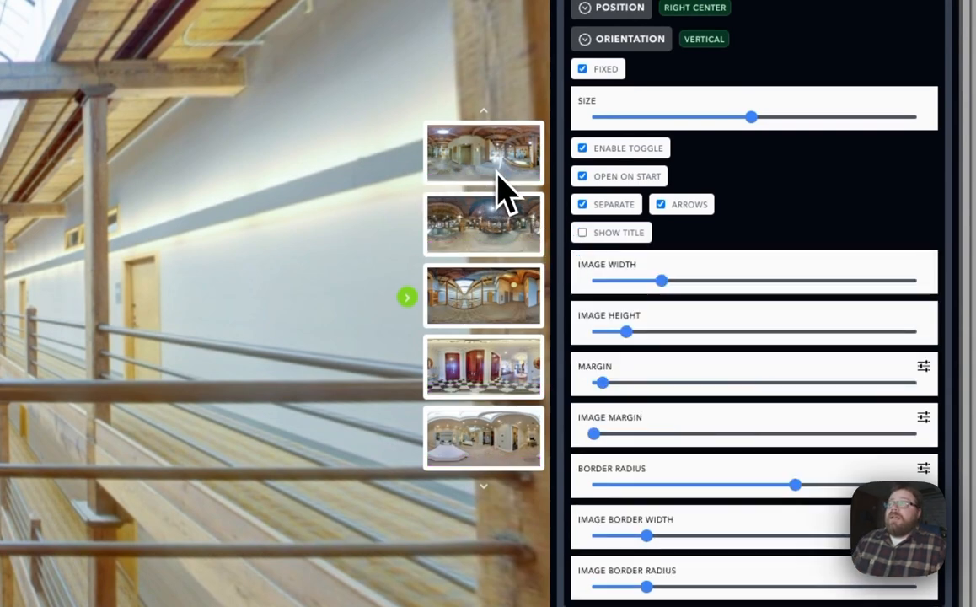
mouse_move(493, 304)
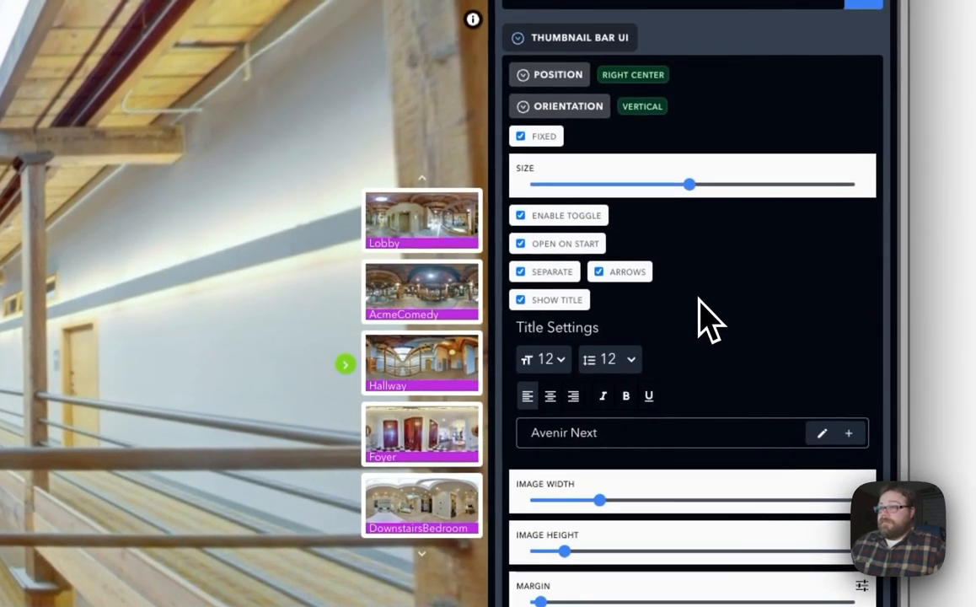
mouse_move(681, 314)
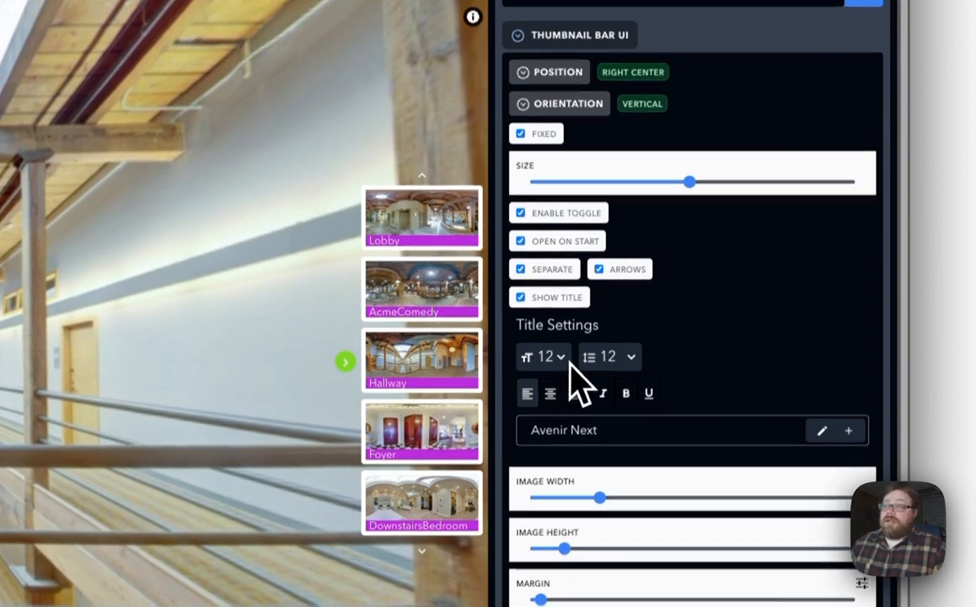
Set title font size to 16, adjust image height, and return line spacing to 12.
scroll("down", 3)
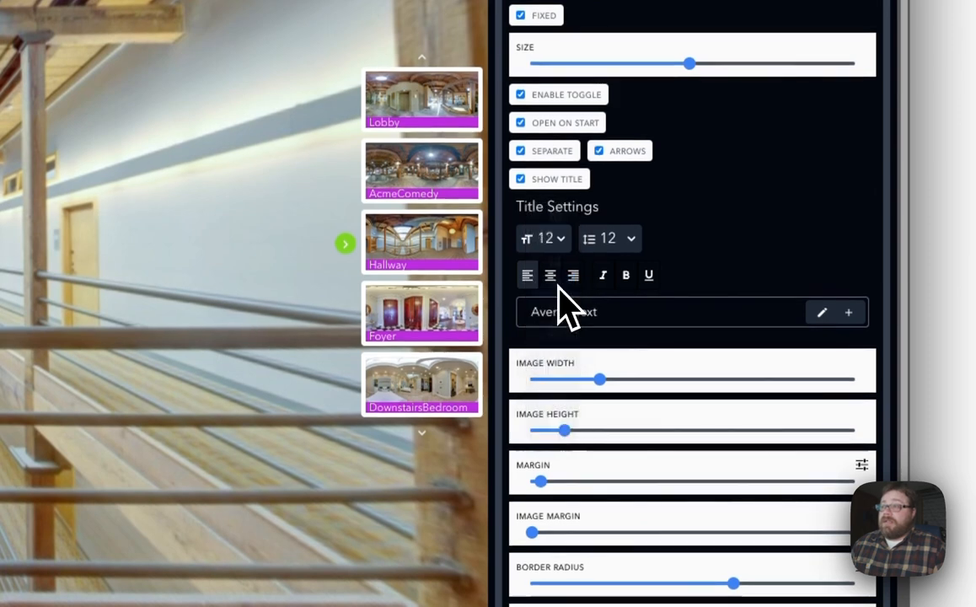
left_click(543, 239)
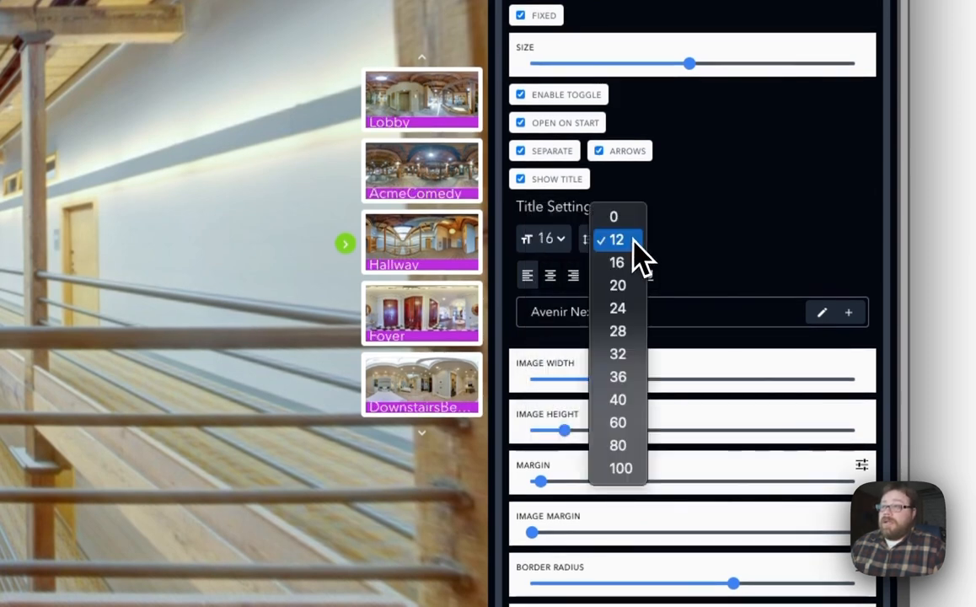
mouse_move(617, 262)
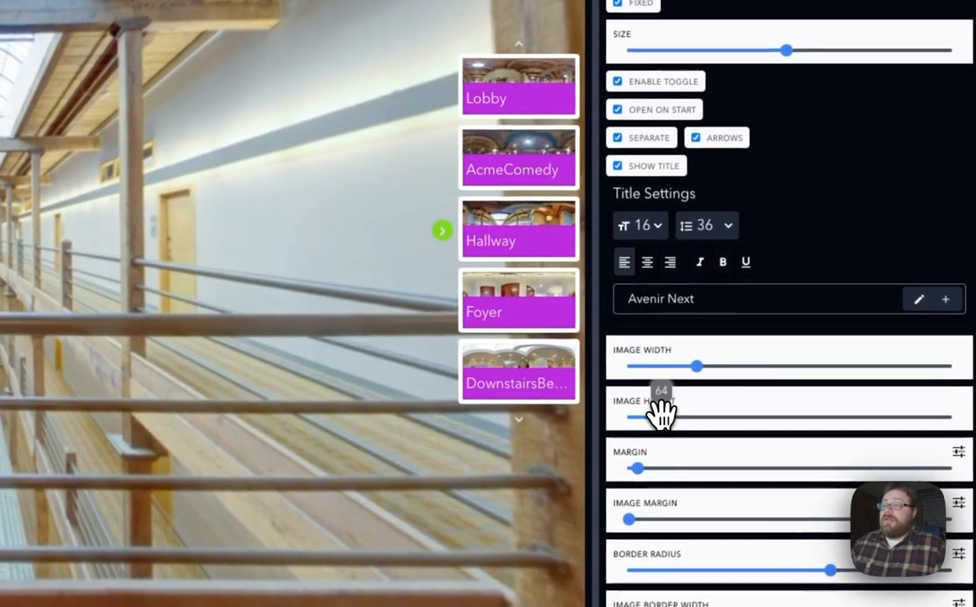
left_click_drag(655, 415, 678, 412)
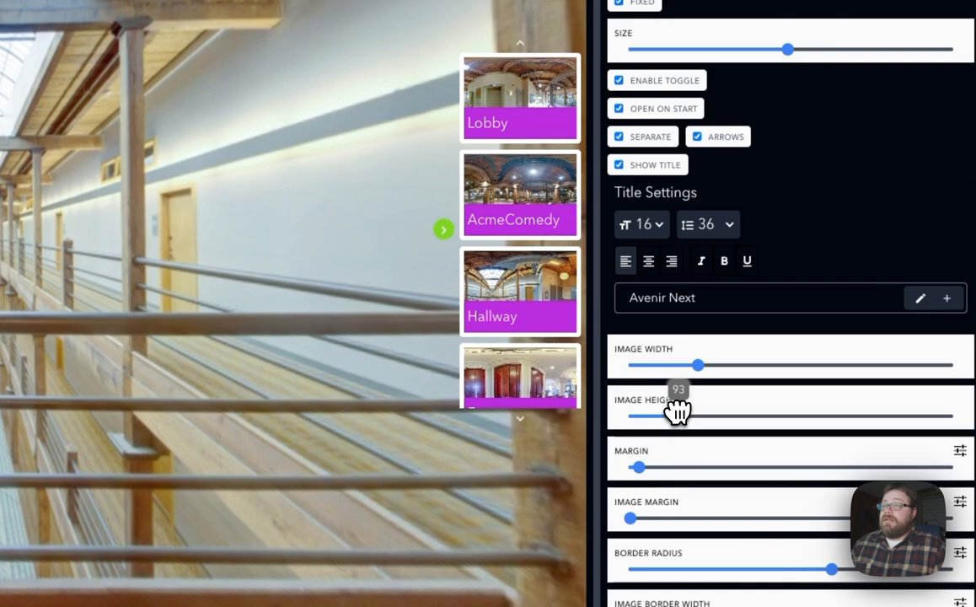
left_click_drag(640, 415, 691, 415)
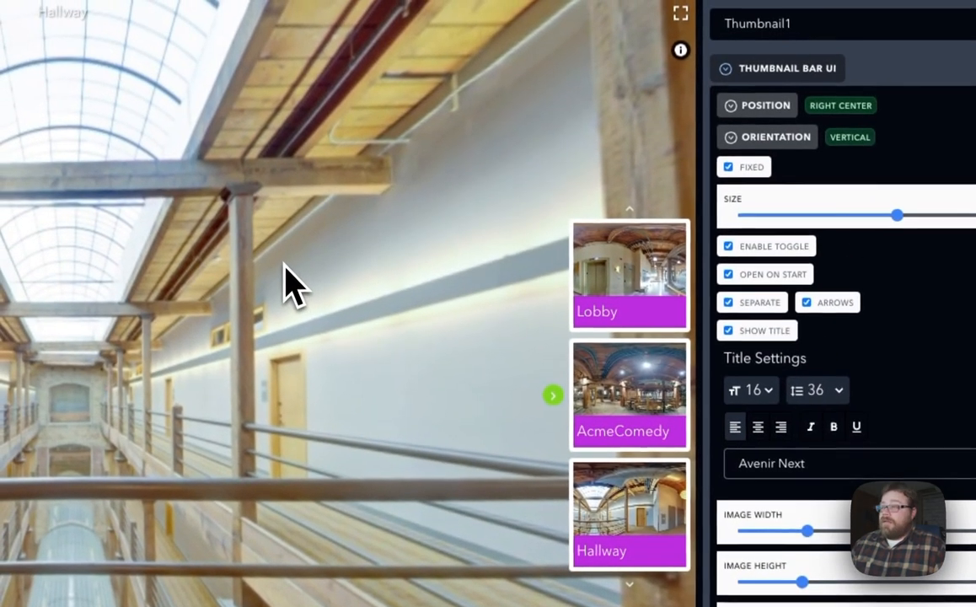
mouse_move(437, 362)
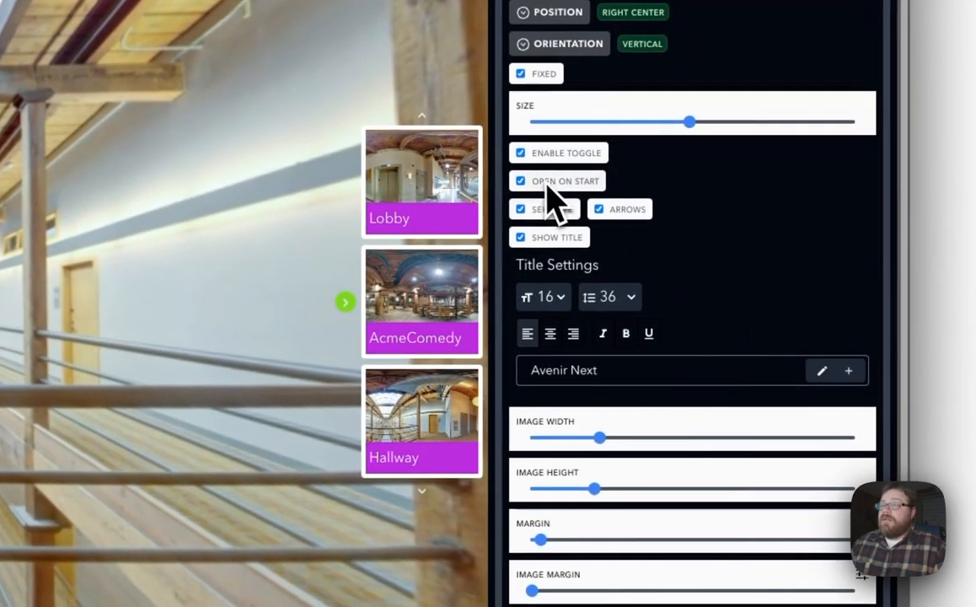
left_click(609, 297)
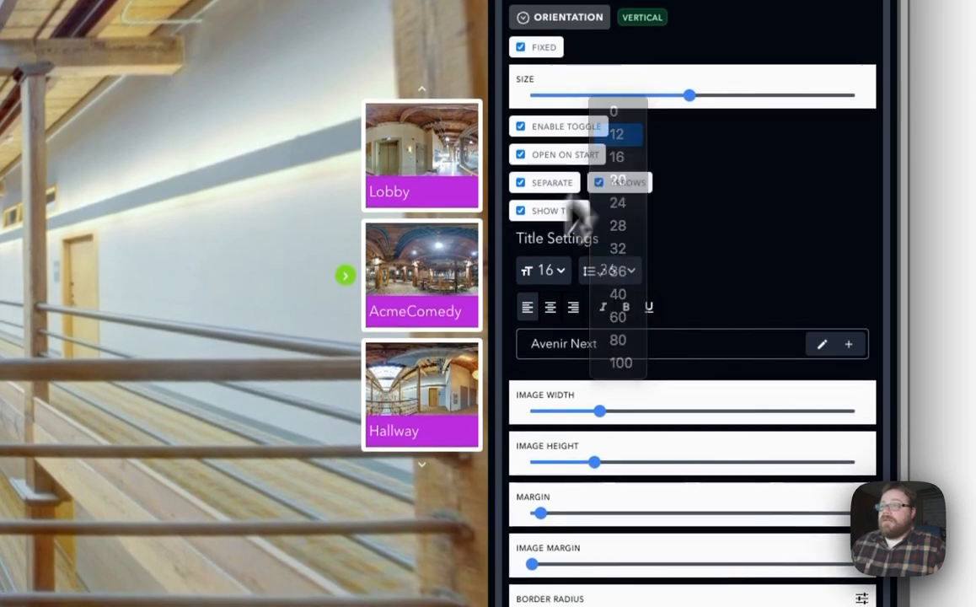
left_click(618, 134)
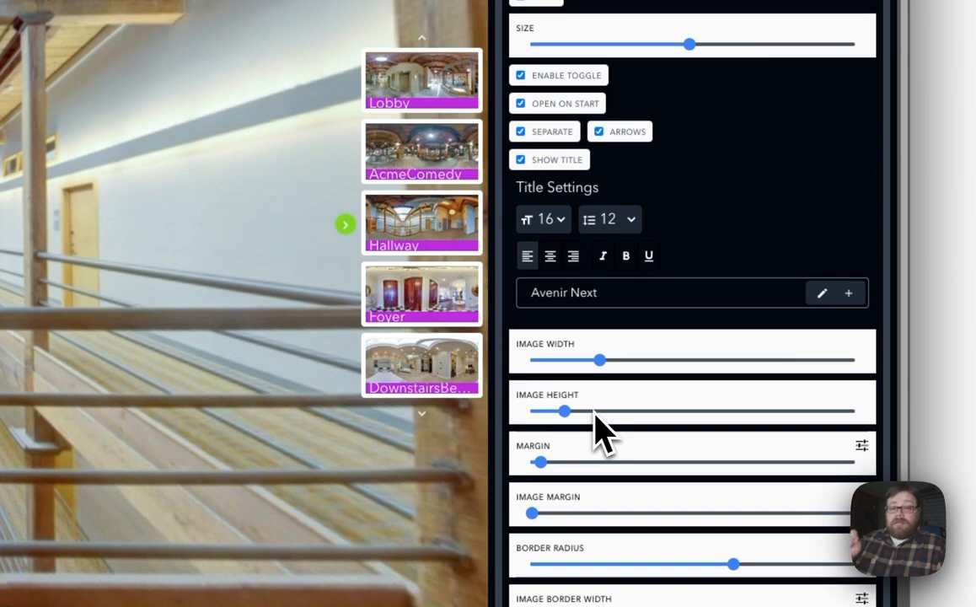
mouse_move(659, 190)
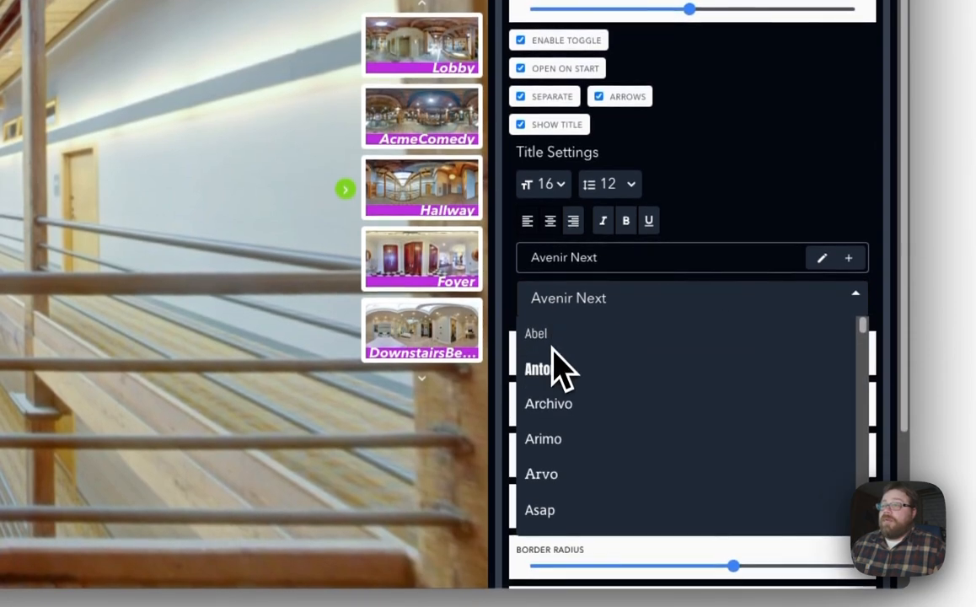
Scroll through the font list and pick Ubuntu for the thumbnail titles.
scroll("down", 3)
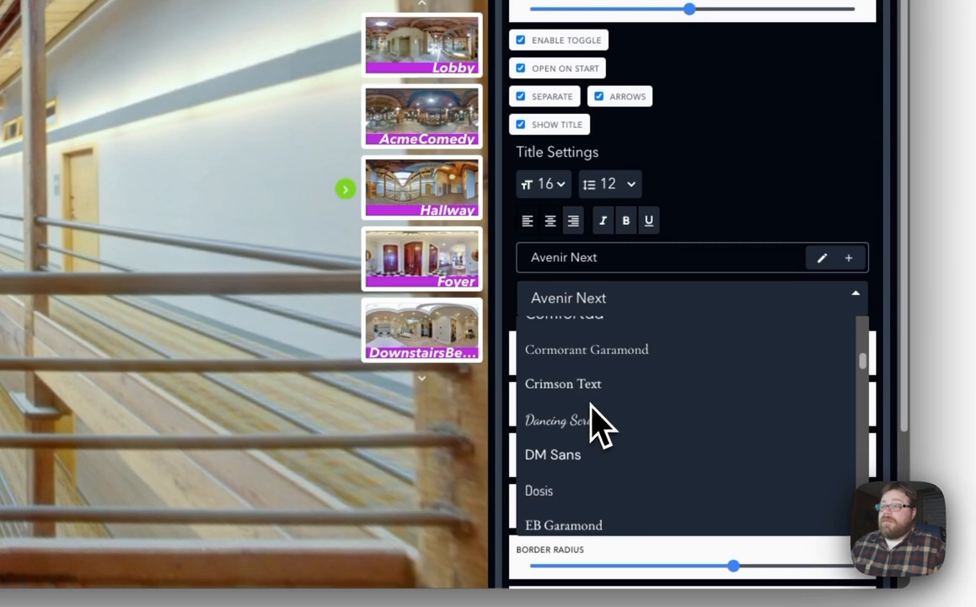
scroll("down", 3)
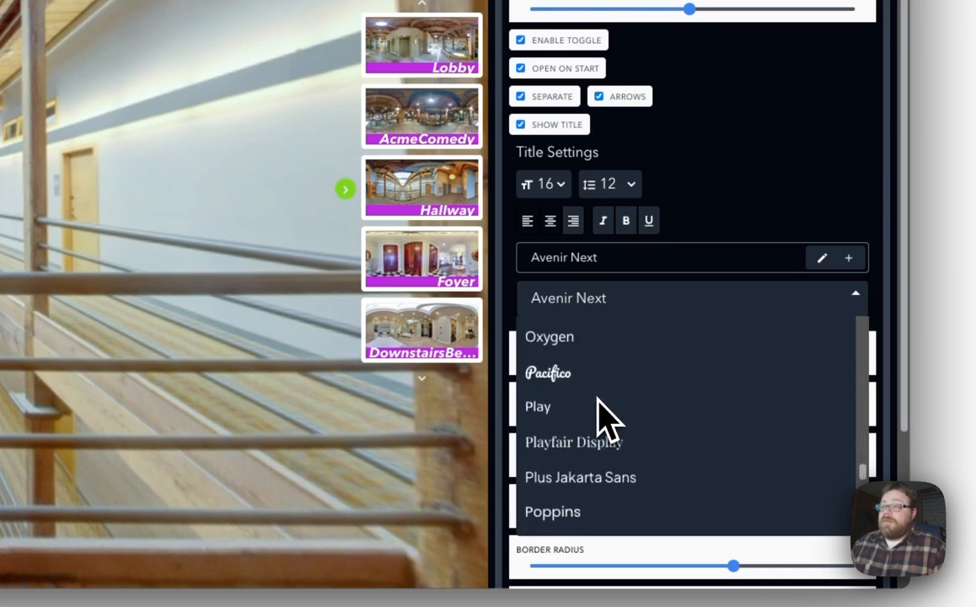
scroll("down", 3)
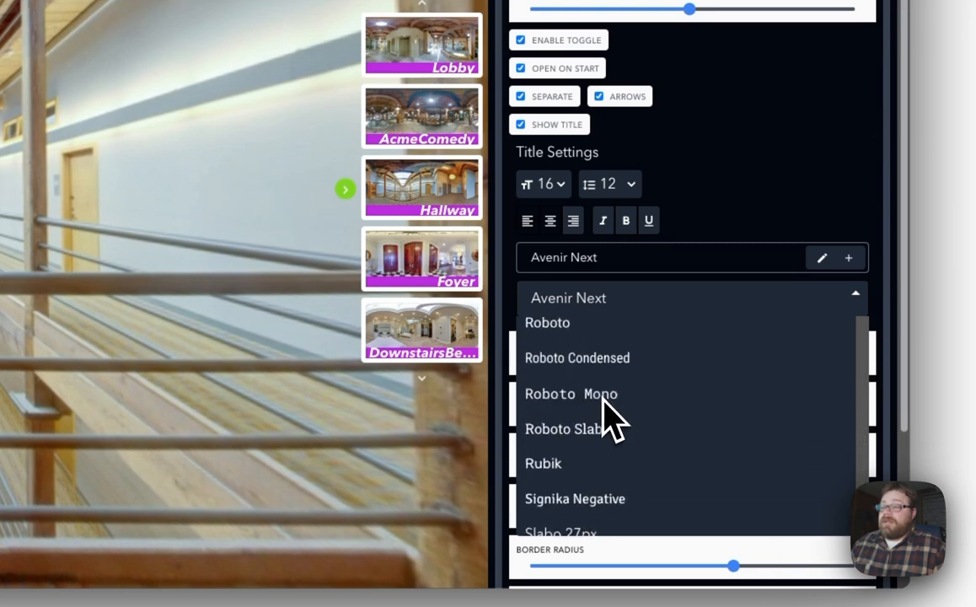
scroll("down", 3)
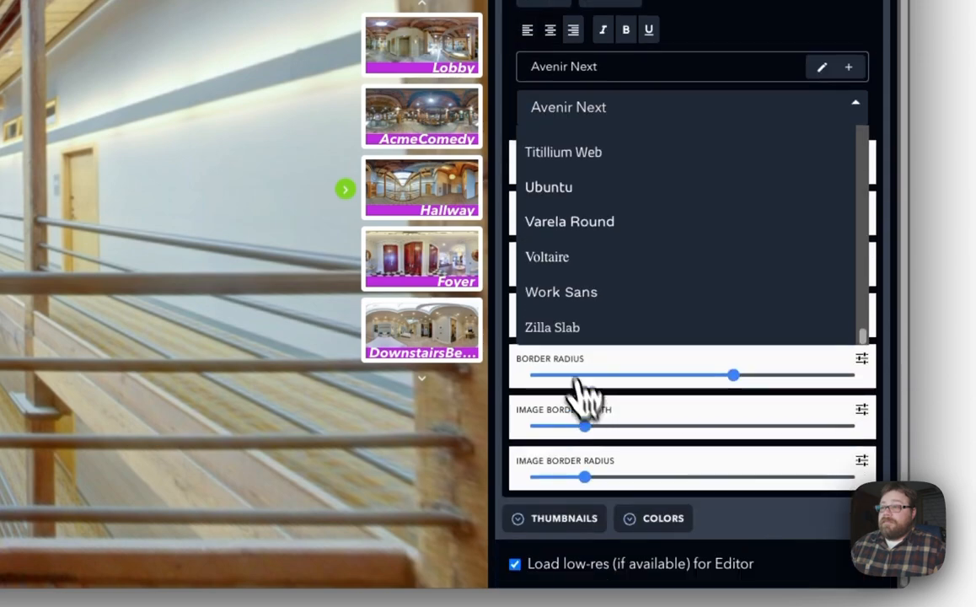
left_click(549, 186)
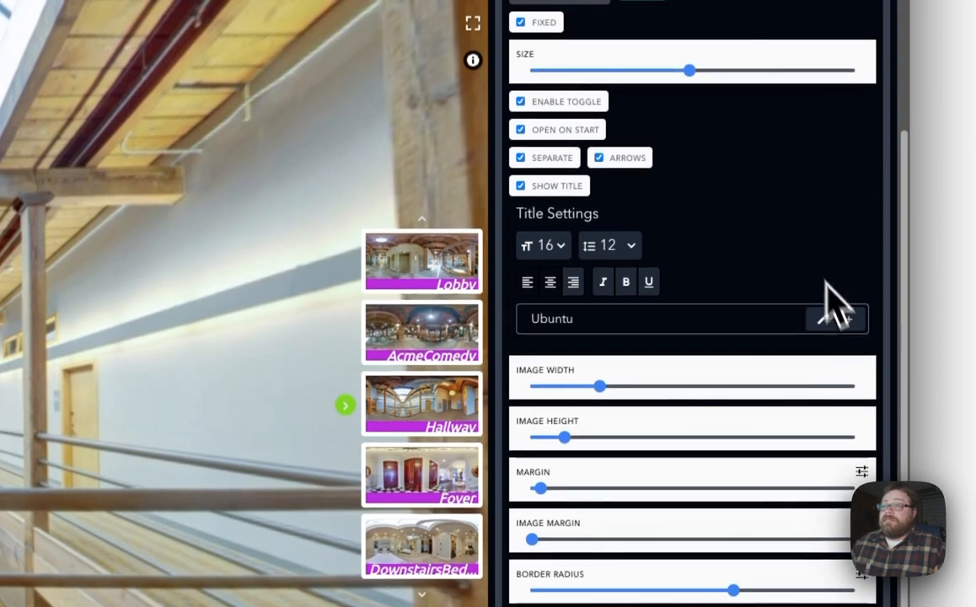
mouse_move(796, 341)
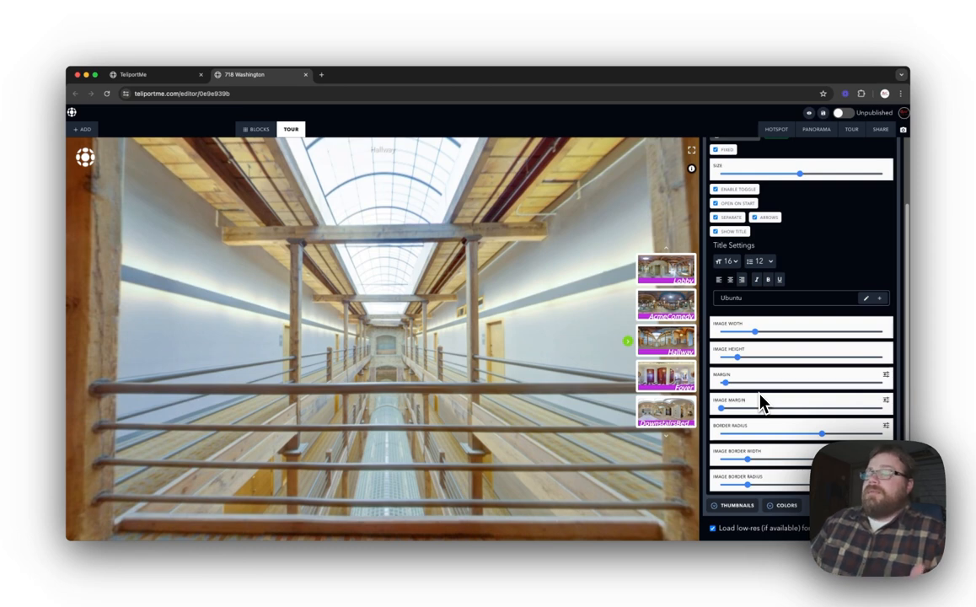
mouse_move(773, 399)
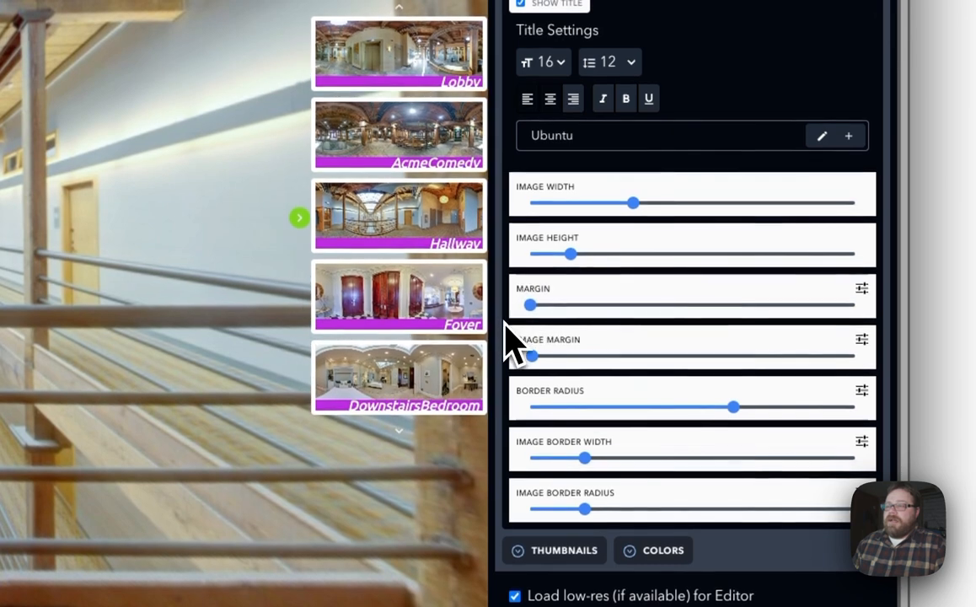
mouse_move(653, 333)
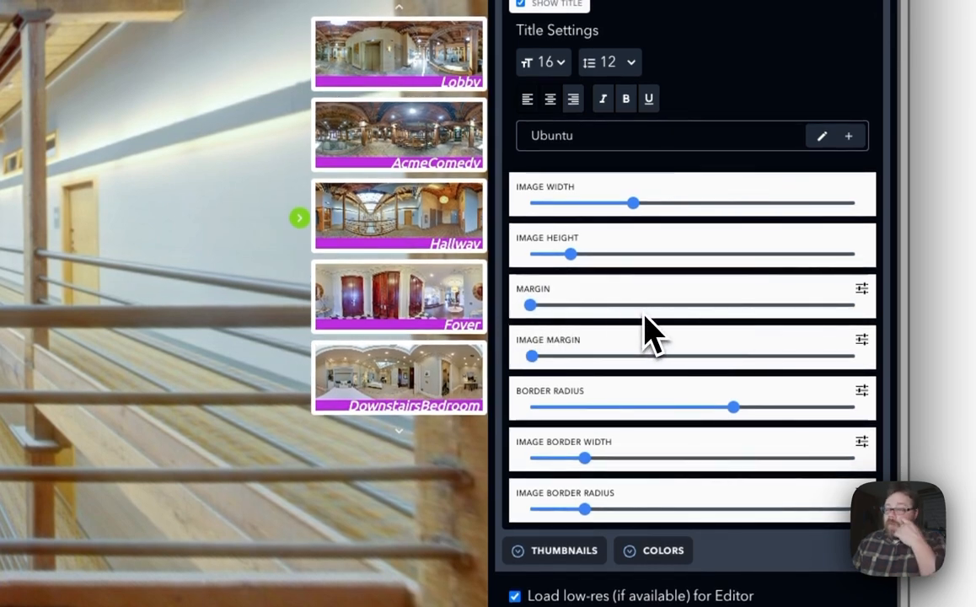
mouse_move(788, 324)
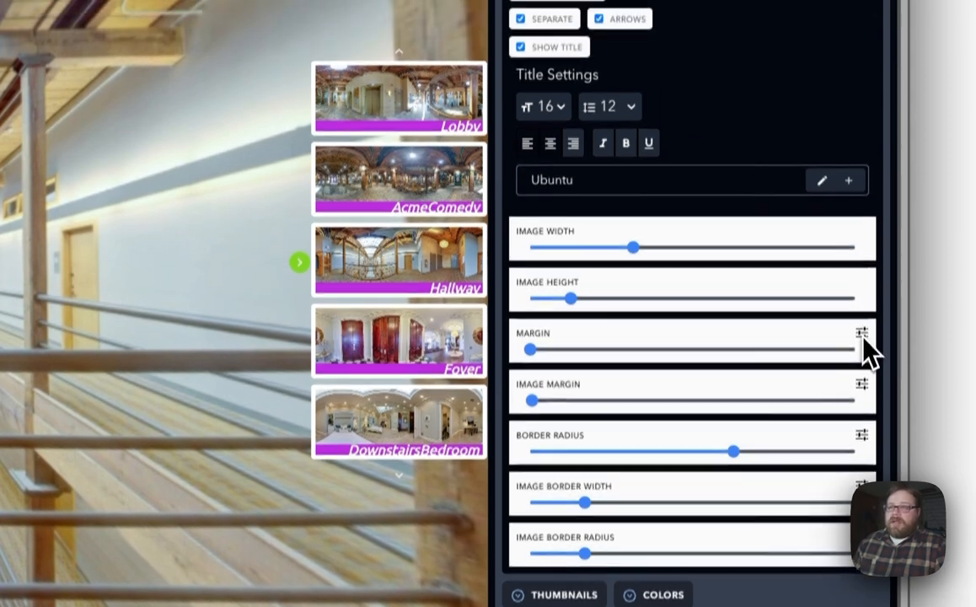
Switch the bar margin to per-side values, entering right 21 and top 0.
left_click(861, 336)
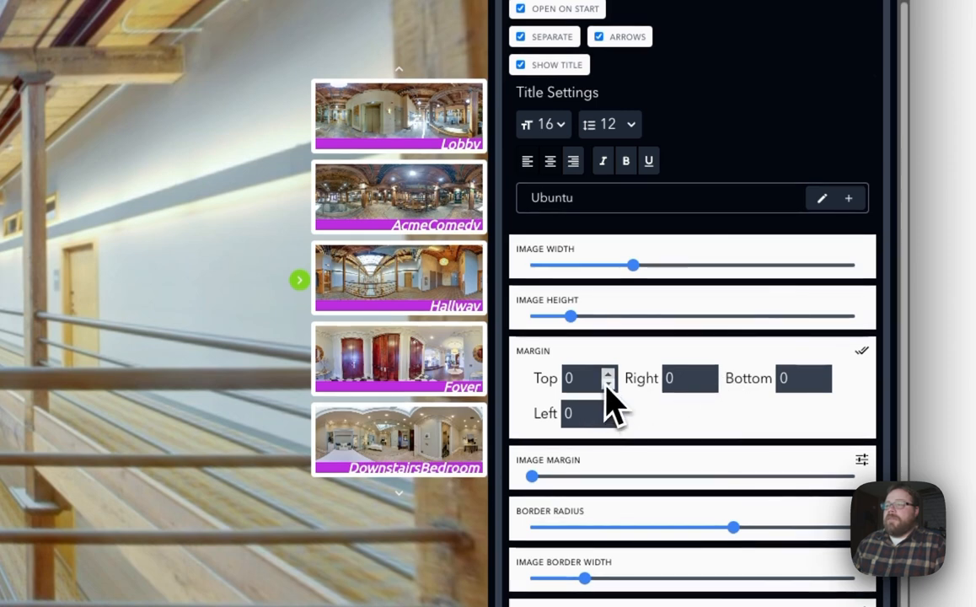
left_click(610, 373)
type("52")
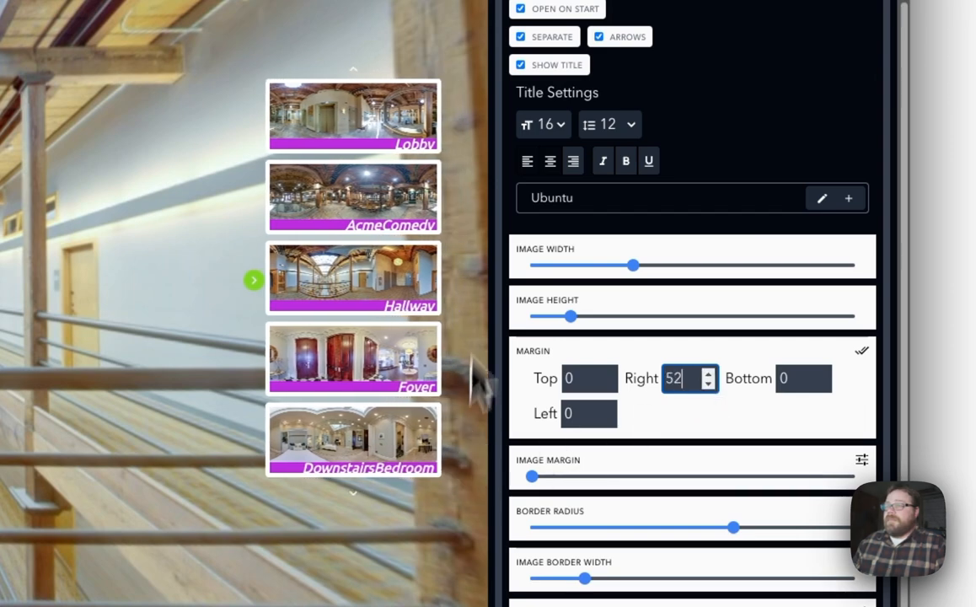
scroll("down", 3)
type("150")
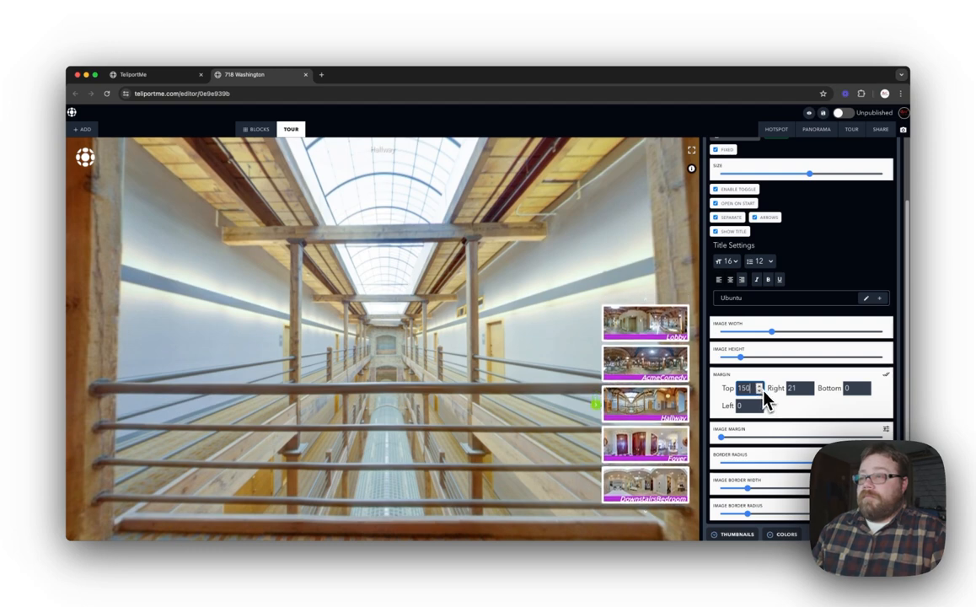
left_click(758, 390)
type("0")
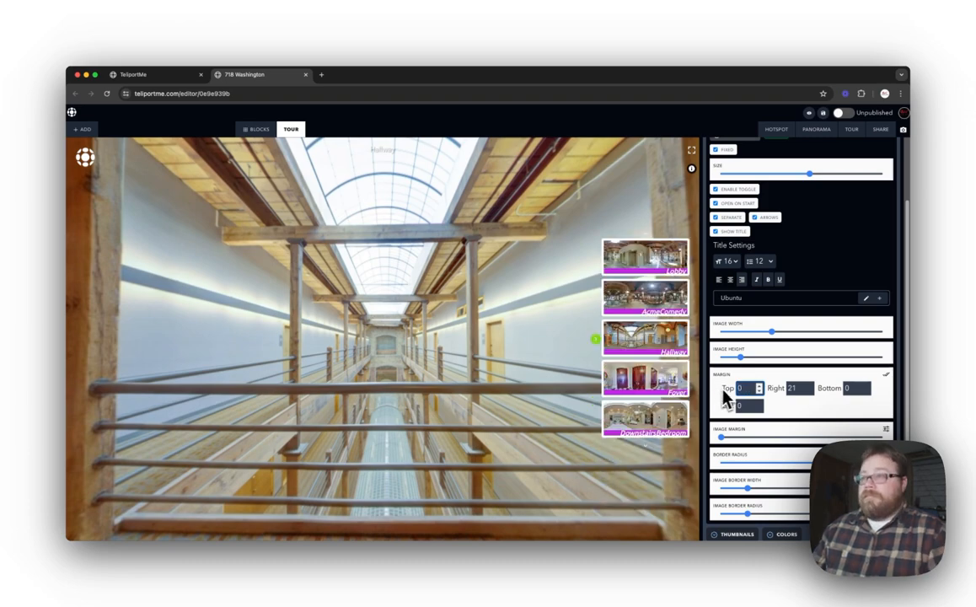
mouse_move(683, 299)
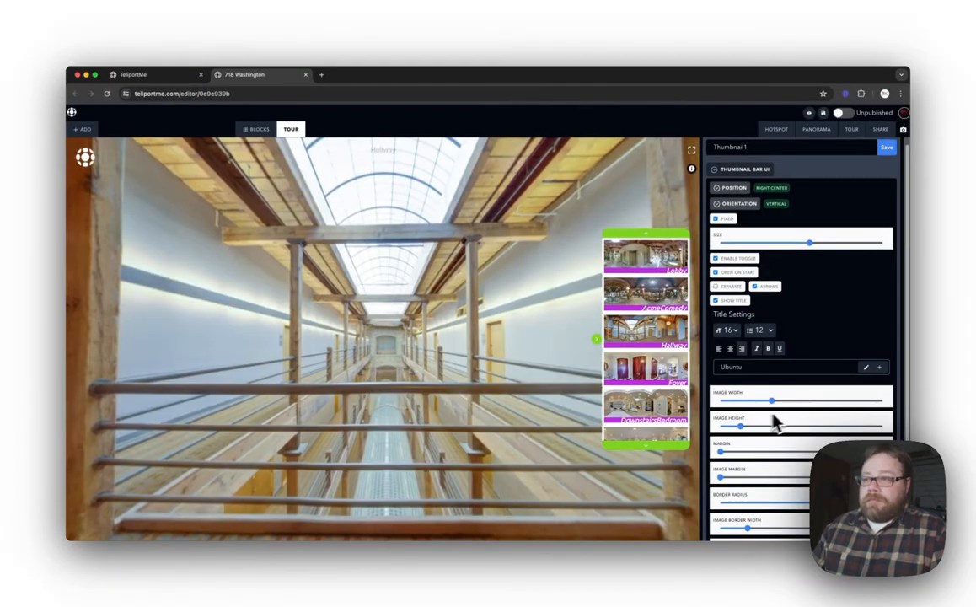
Enable per-side image margins, setting top to 16 and a side margin to 10.
scroll("down", 3)
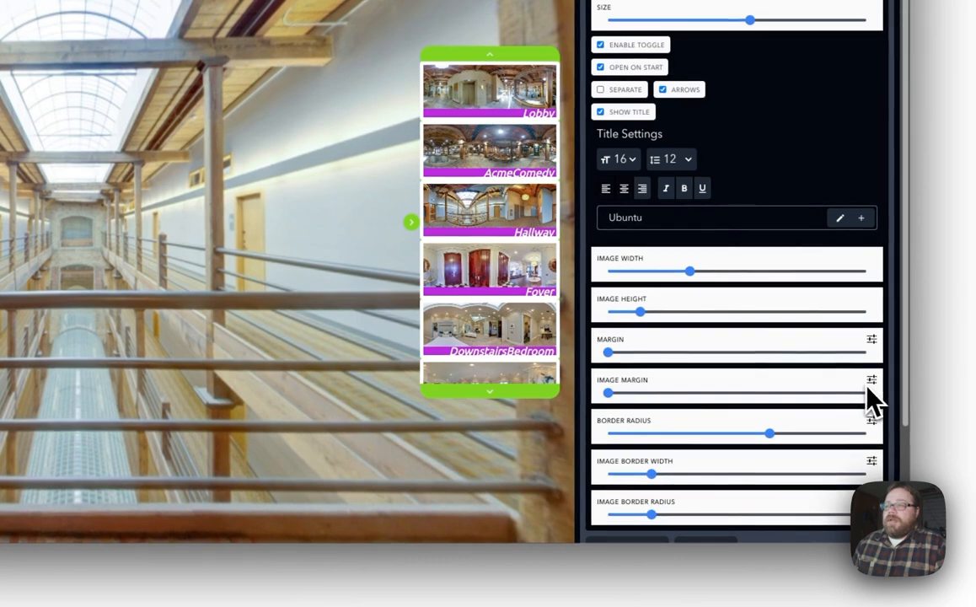
left_click(872, 379)
type("11")
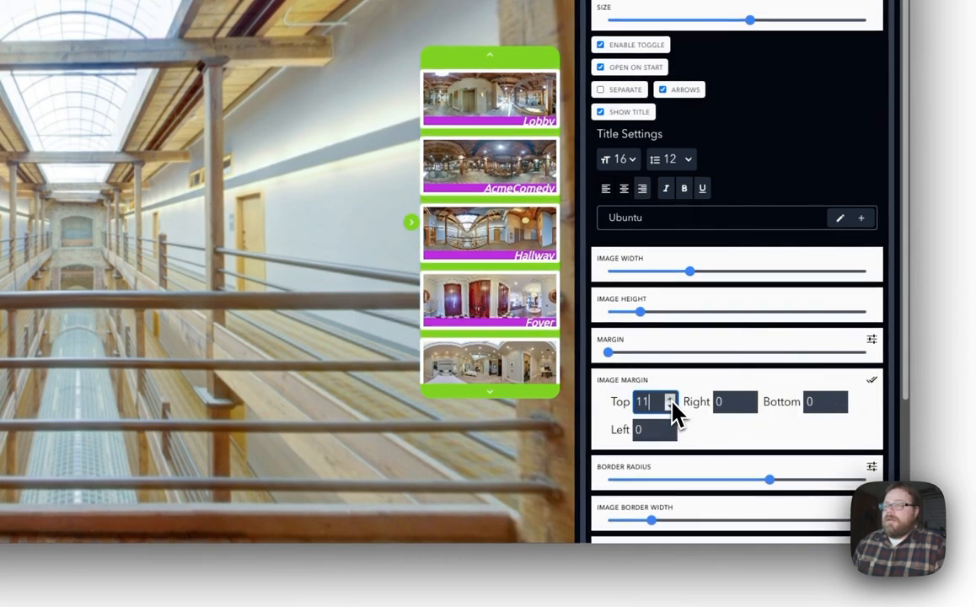
left_click(667, 397)
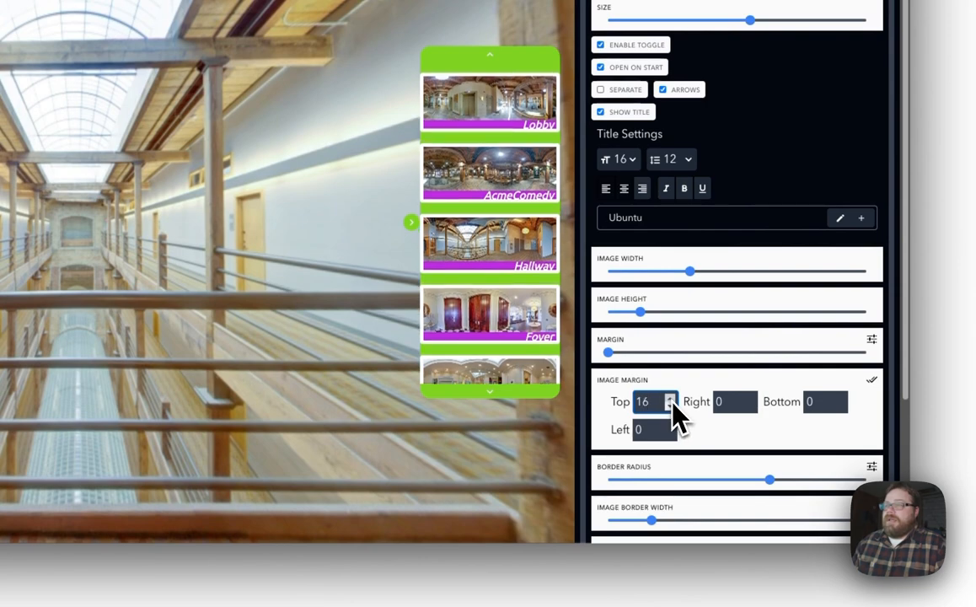
left_click(749, 401)
type("10")
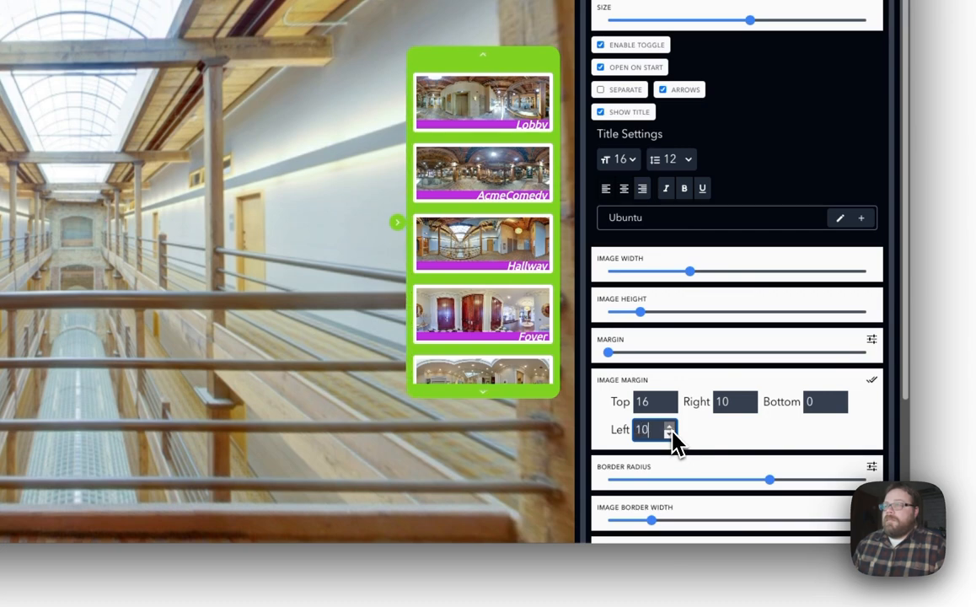
left_click(669, 425)
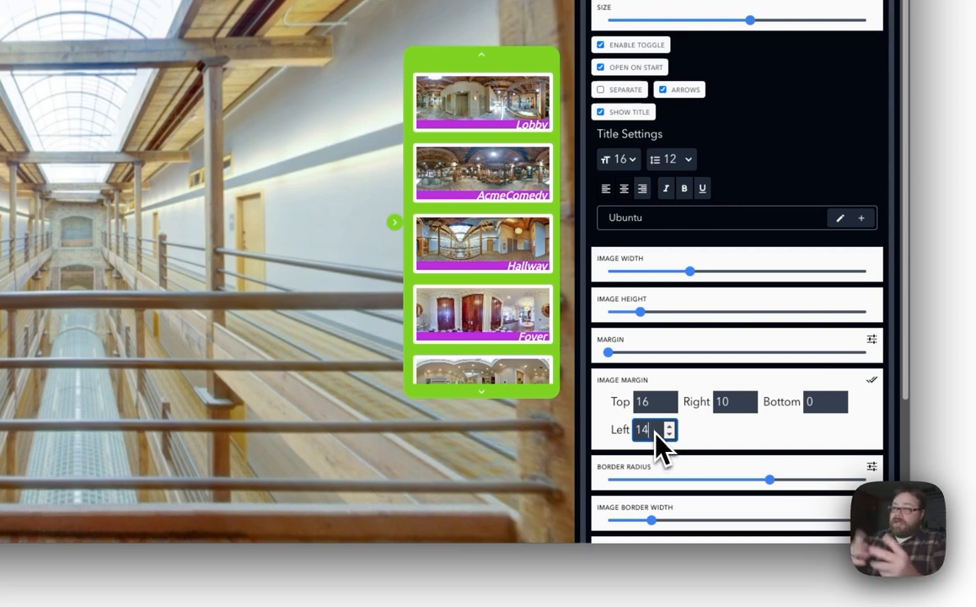
mouse_move(700, 346)
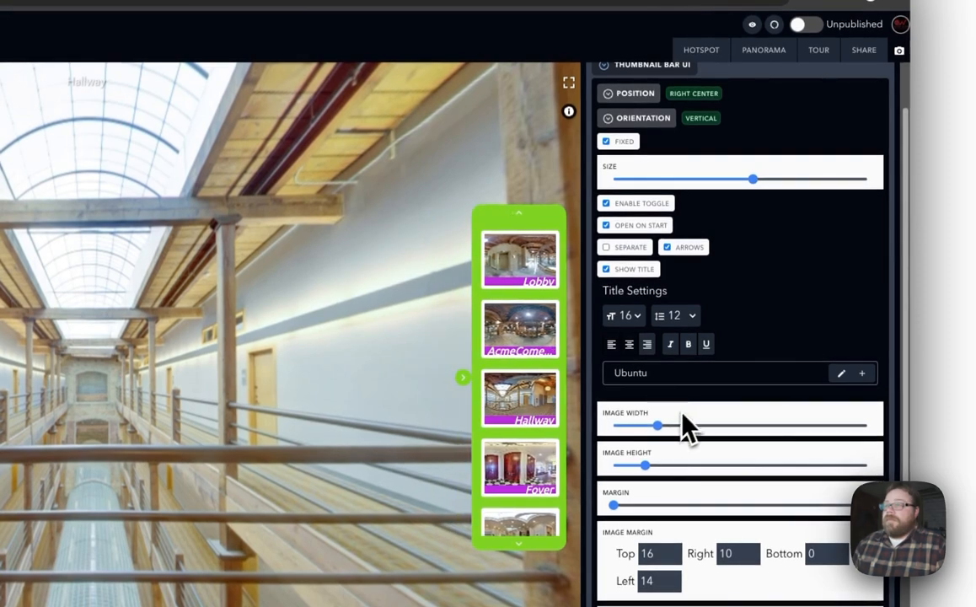
Nudge the Size slider down through about 50, then up to settle at 51.
left_click_drag(754, 179, 744, 179)
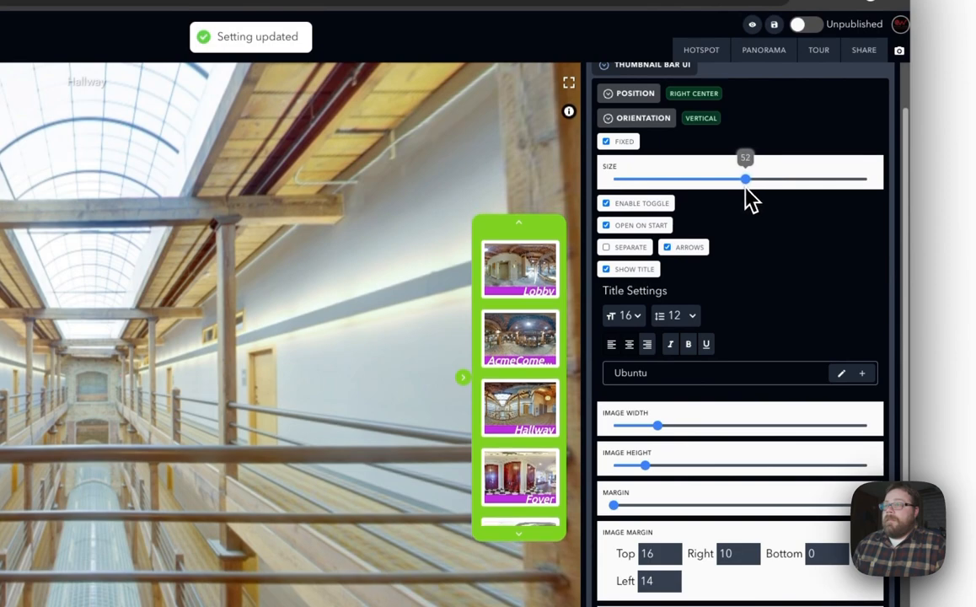
left_click_drag(745, 179, 738, 178)
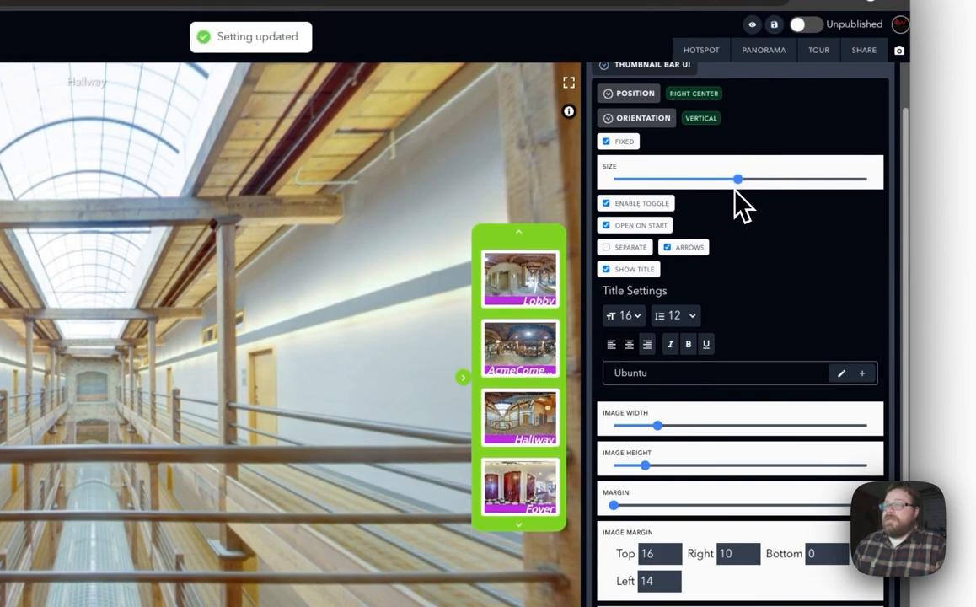
left_click_drag(738, 179, 717, 179)
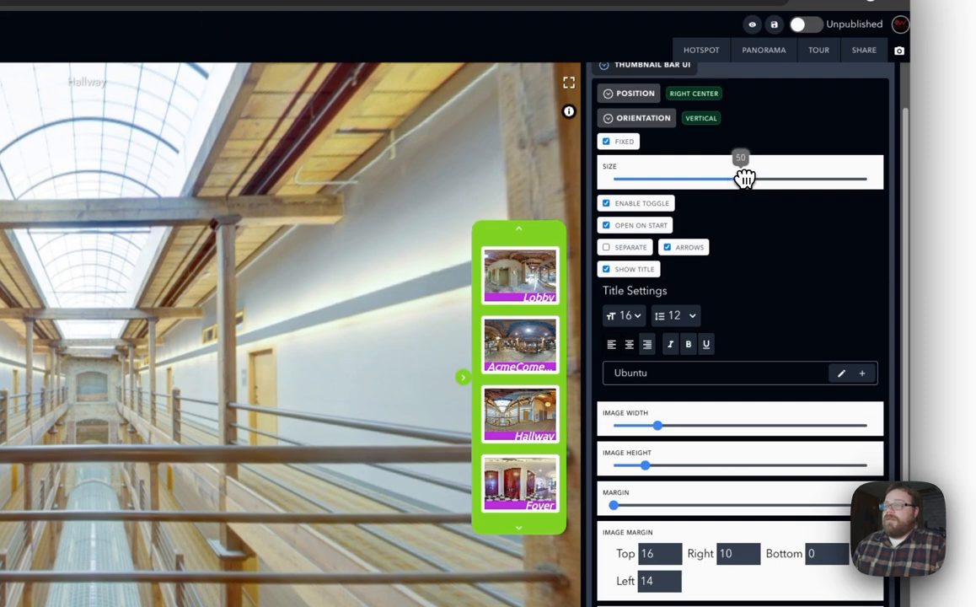
left_click_drag(739, 178, 742, 177)
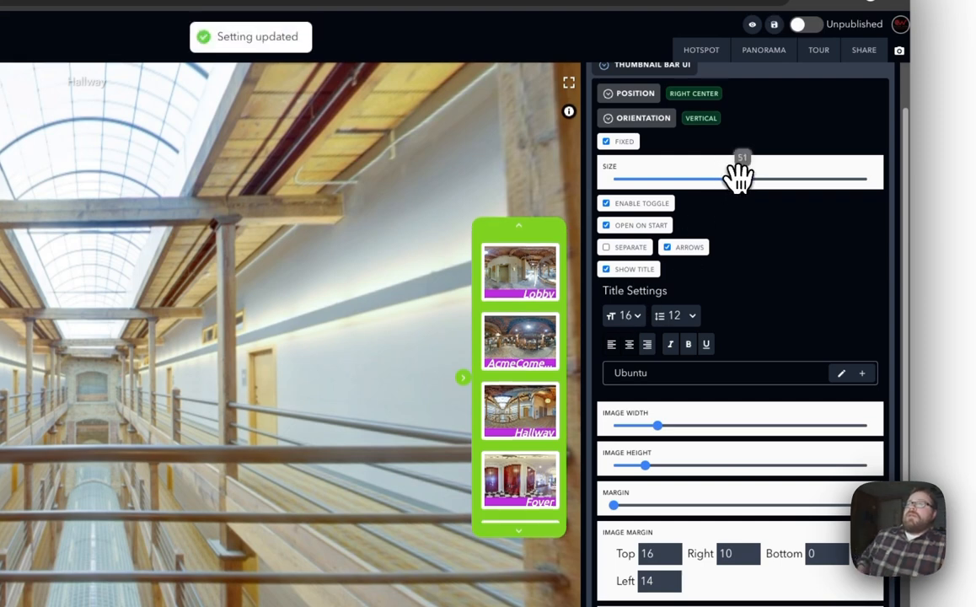
left_click_drag(741, 177, 740, 180)
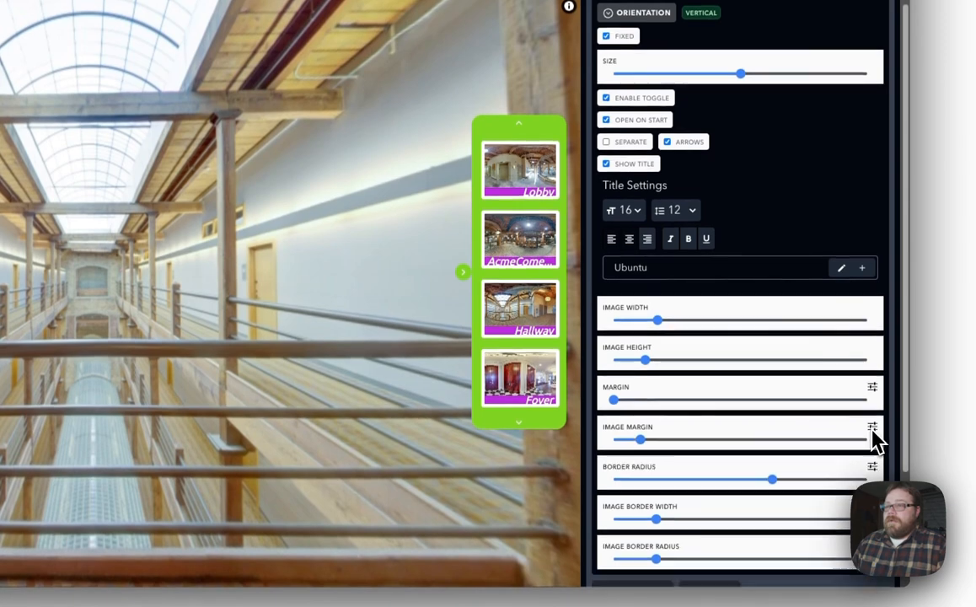
Set the thumbnail bar's border radius to about 16, showing per-side values of 17.
scroll("down", 3)
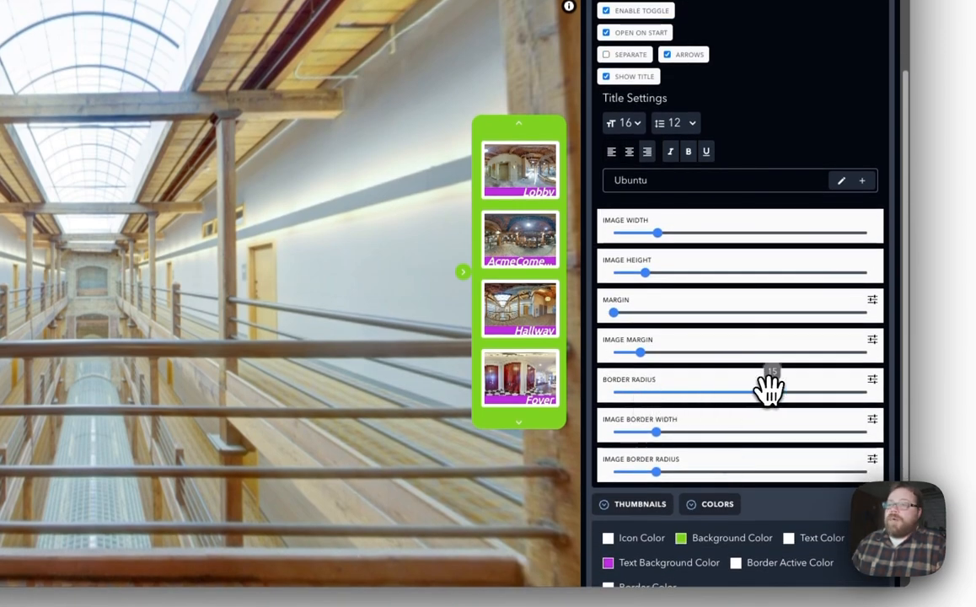
left_click_drag(773, 392, 739, 391)
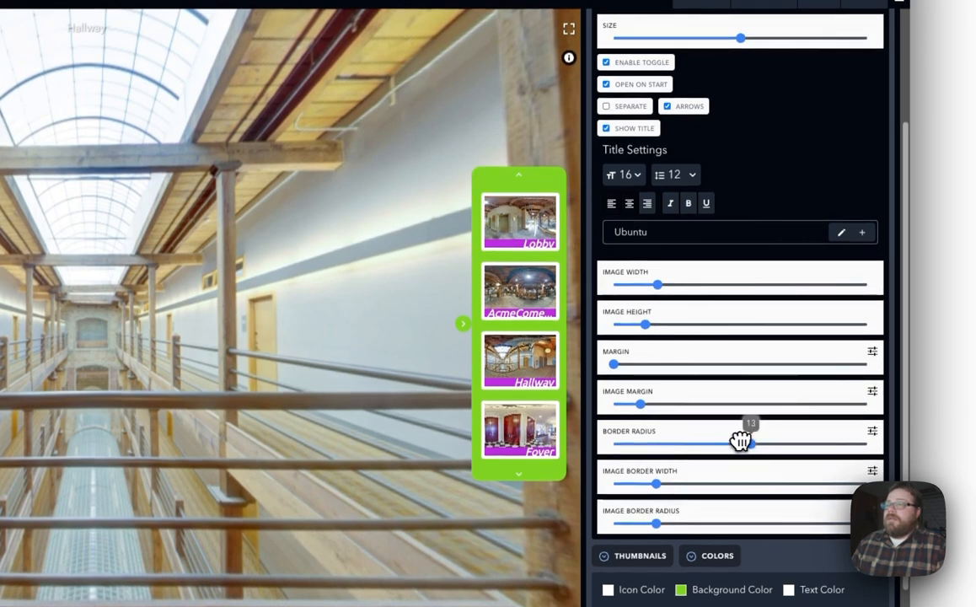
left_click_drag(740, 442, 868, 444)
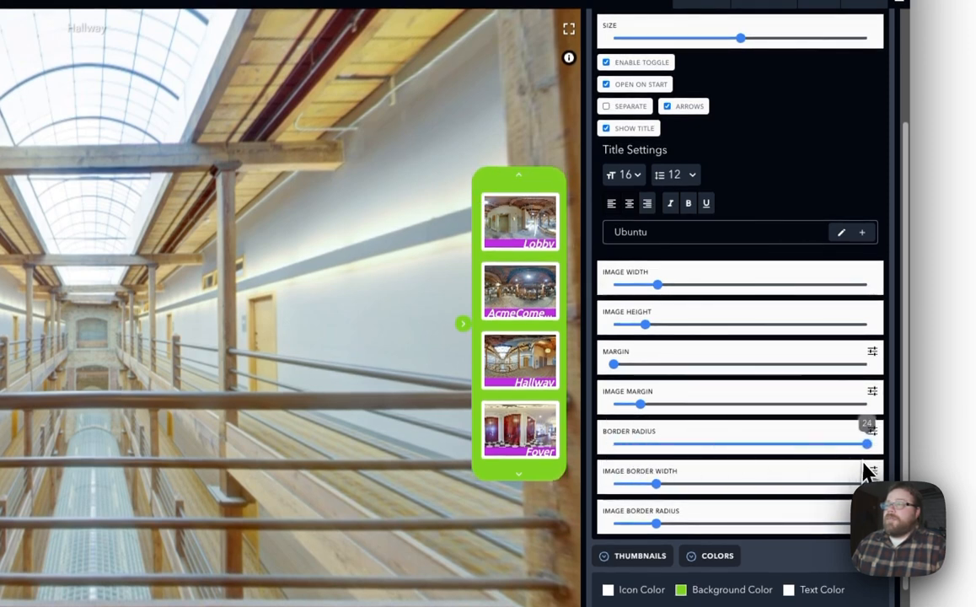
left_click_drag(868, 444, 707, 444)
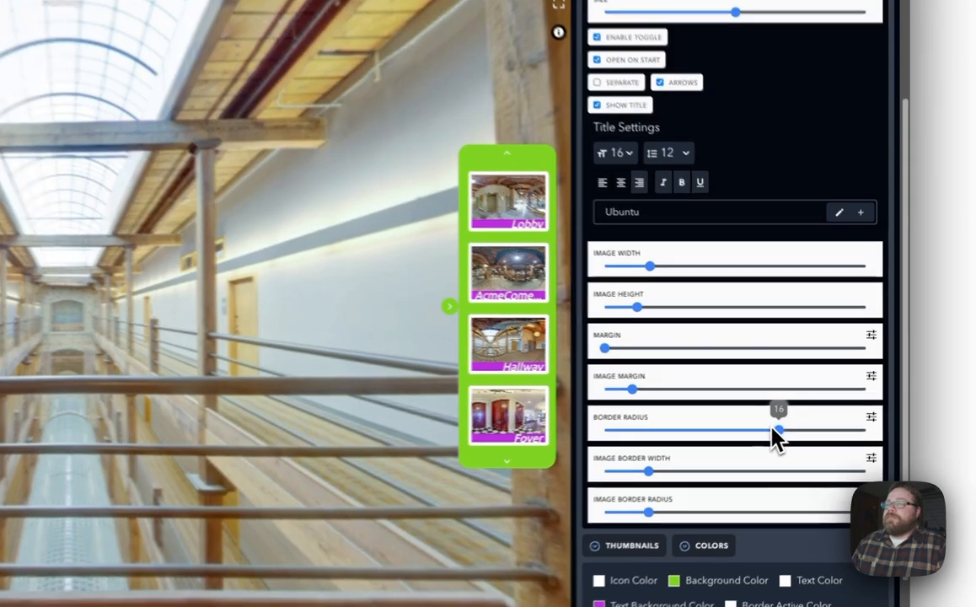
left_click(871, 416)
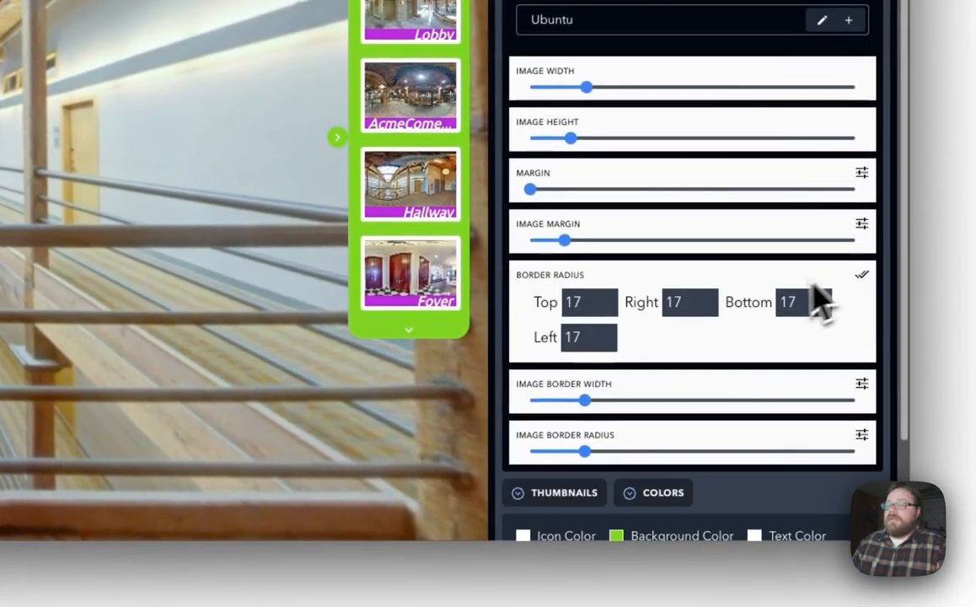
mouse_move(590, 336)
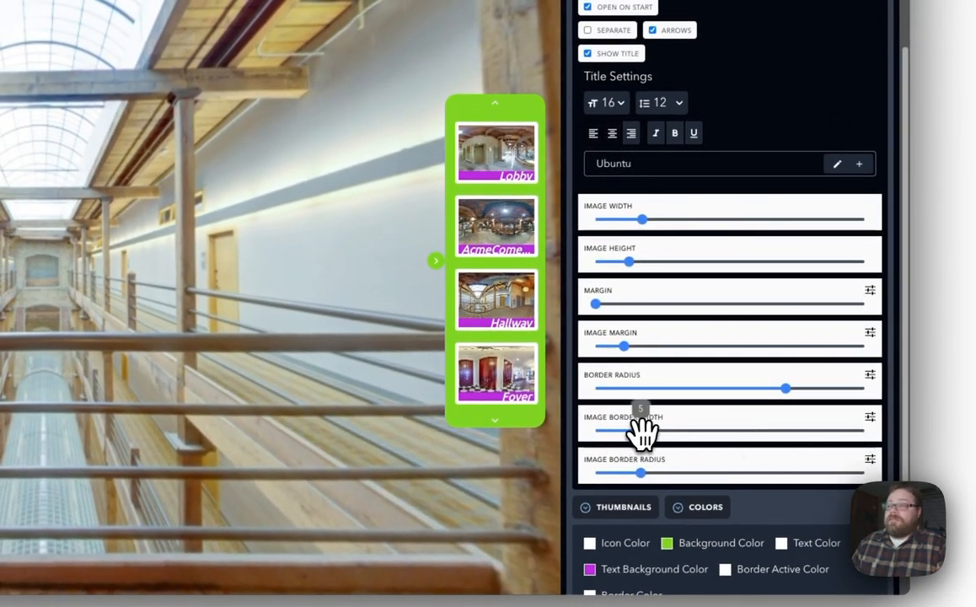
Give thumbnail images a white border of width about 13 and corner radius about 14.
left_click_drag(640, 431, 731, 430)
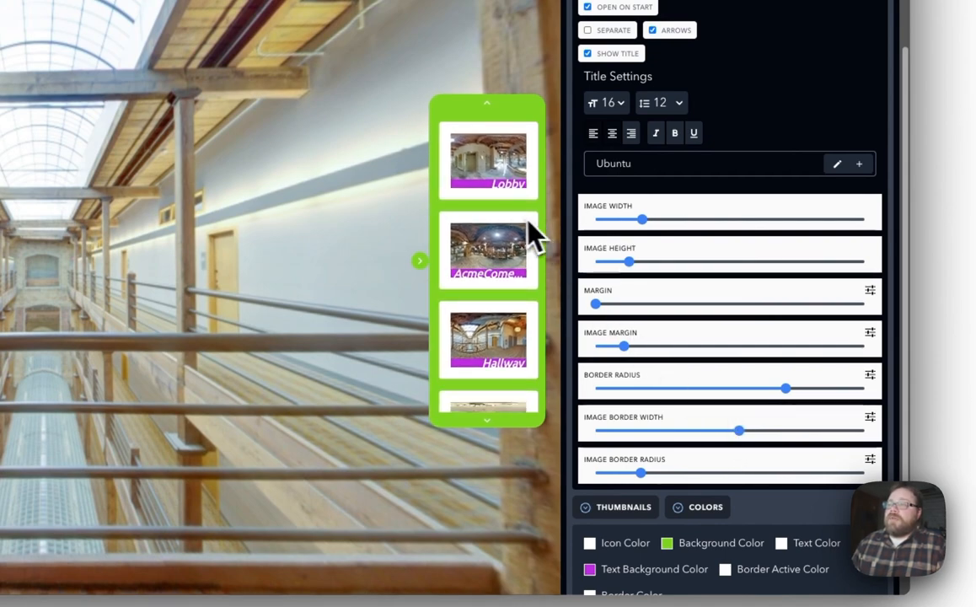
scroll("down", 3)
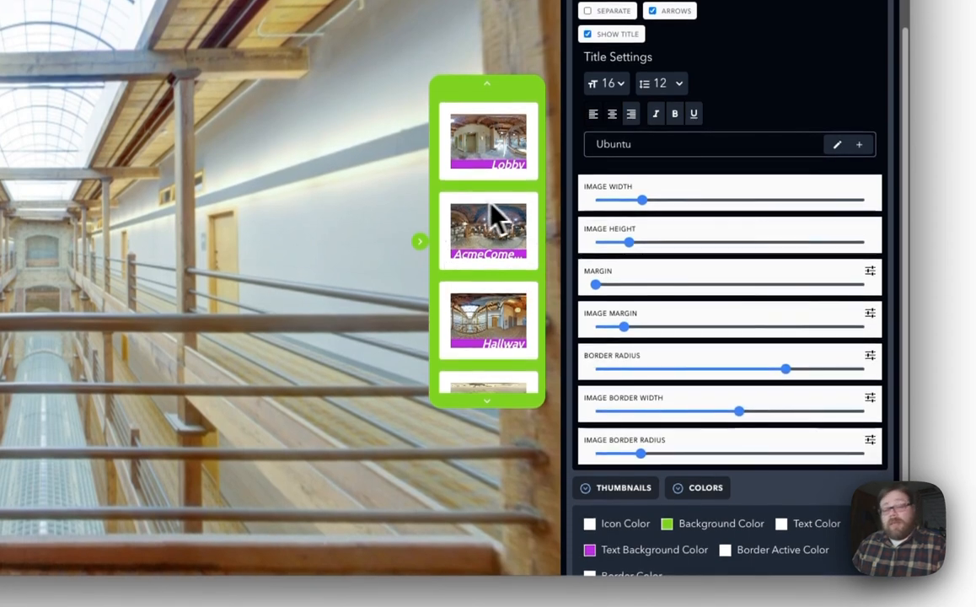
mouse_move(740, 403)
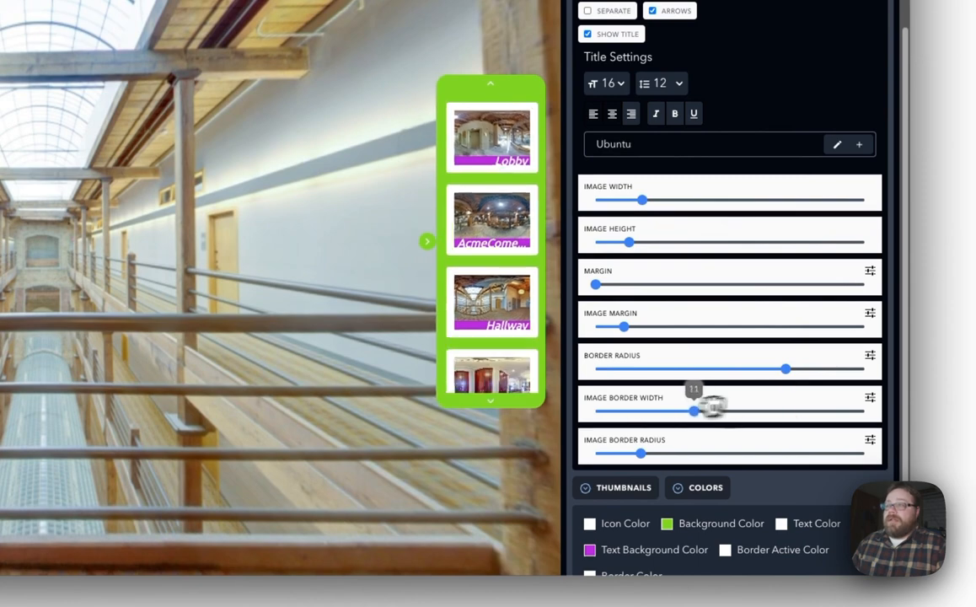
left_click_drag(694, 410, 598, 410)
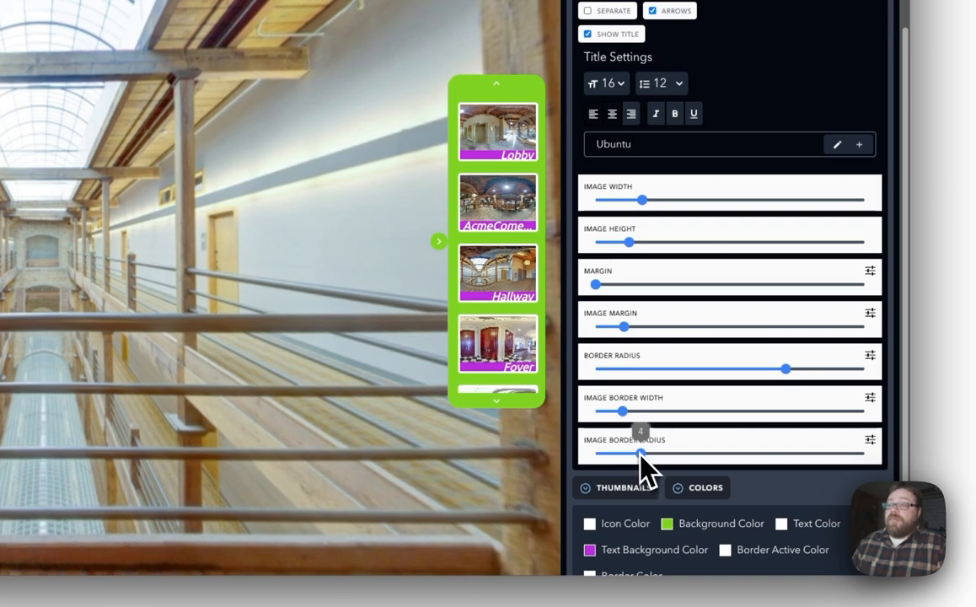
left_click_drag(621, 410, 719, 409)
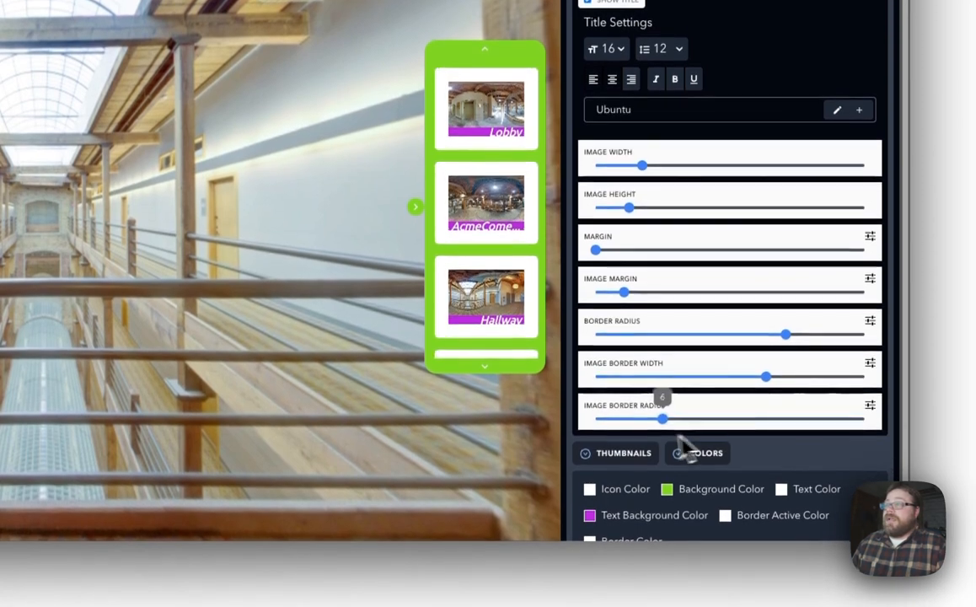
left_click_drag(661, 418, 833, 418)
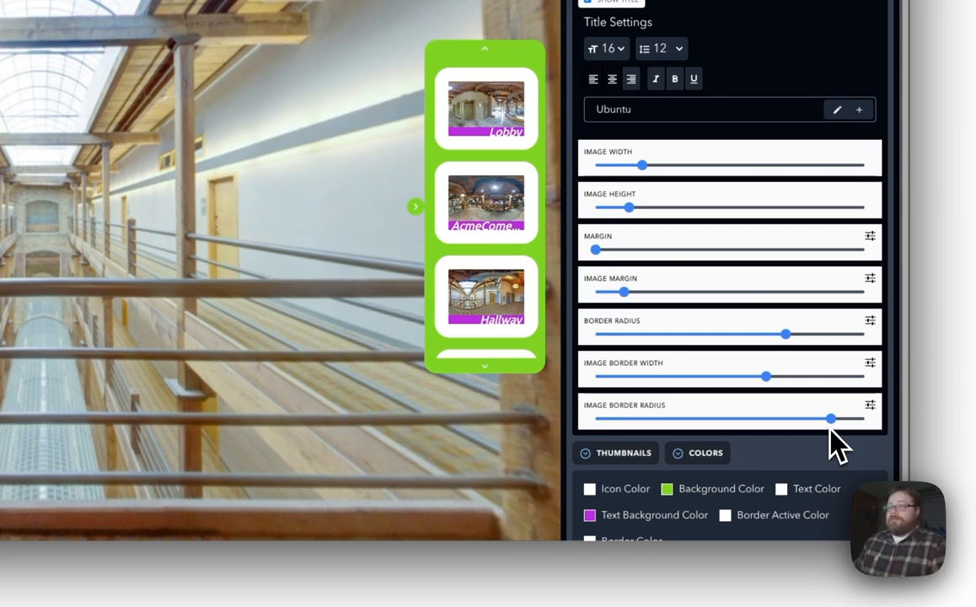
mouse_move(779, 400)
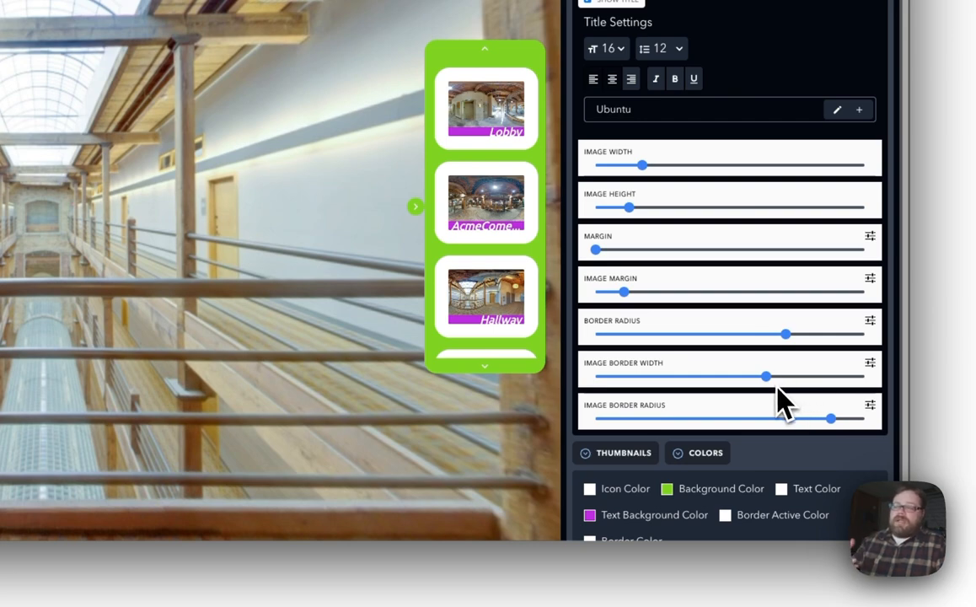
mouse_move(748, 430)
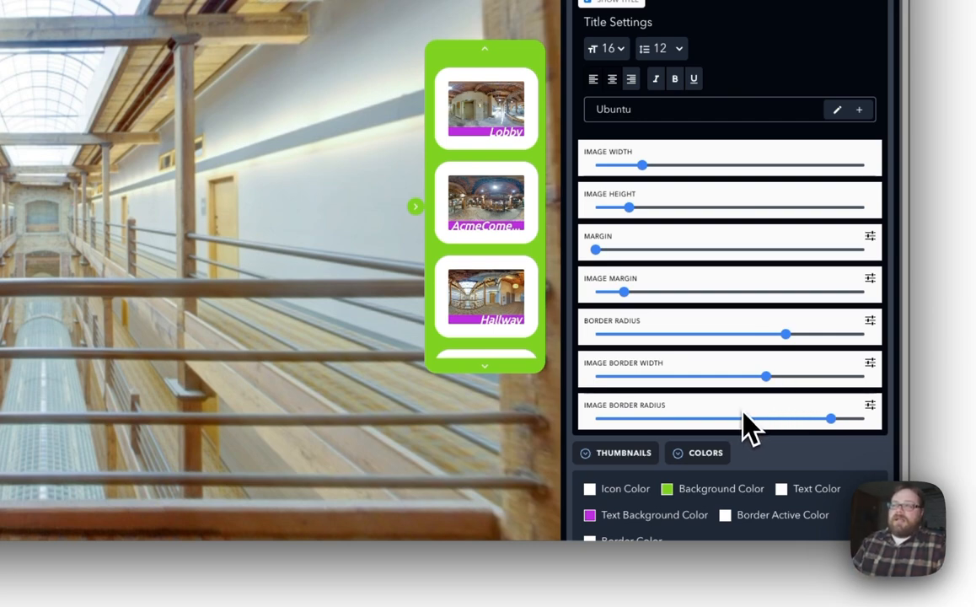
mouse_move(741, 447)
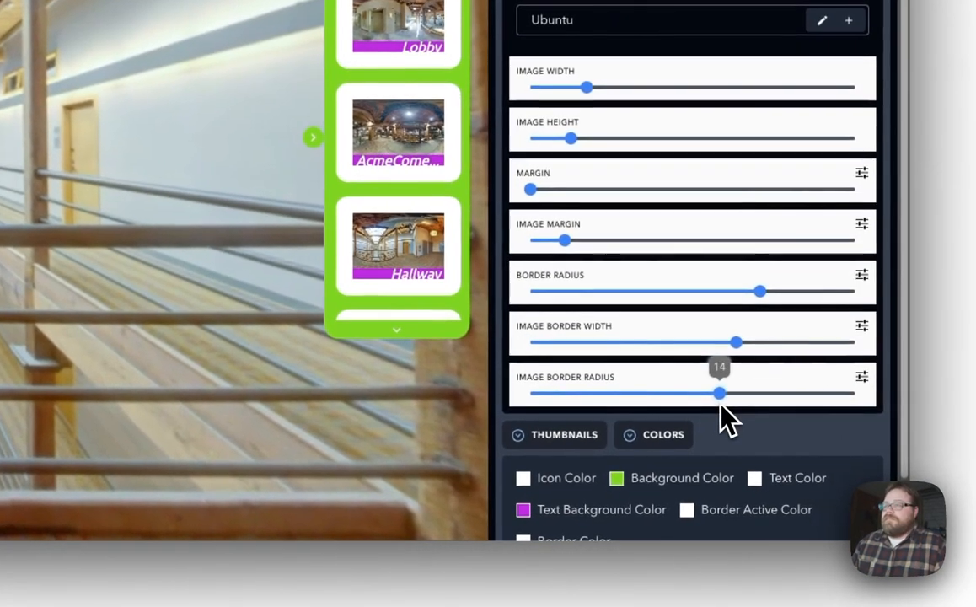
left_click_drag(719, 392, 693, 393)
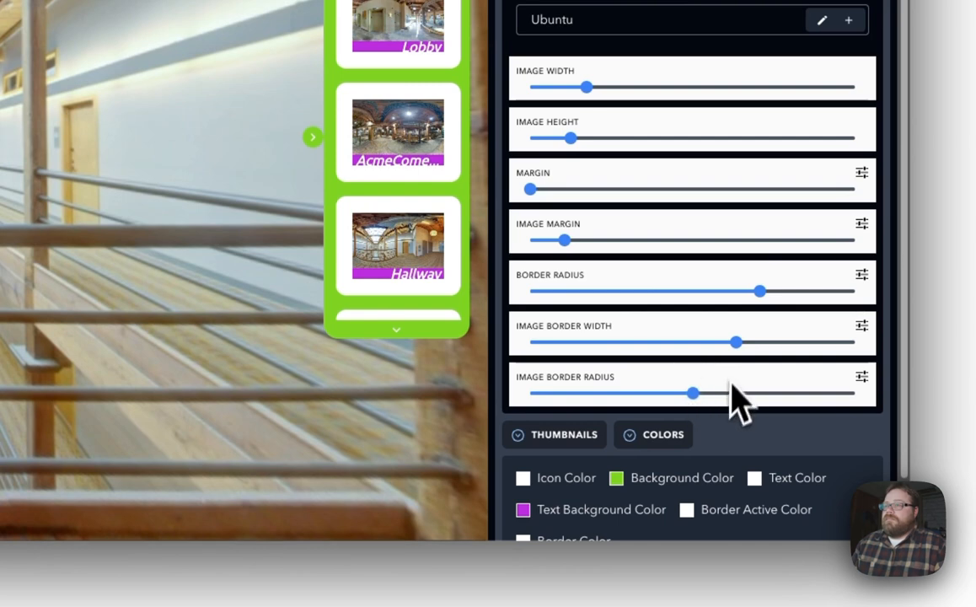
left_click_drag(736, 342, 674, 342)
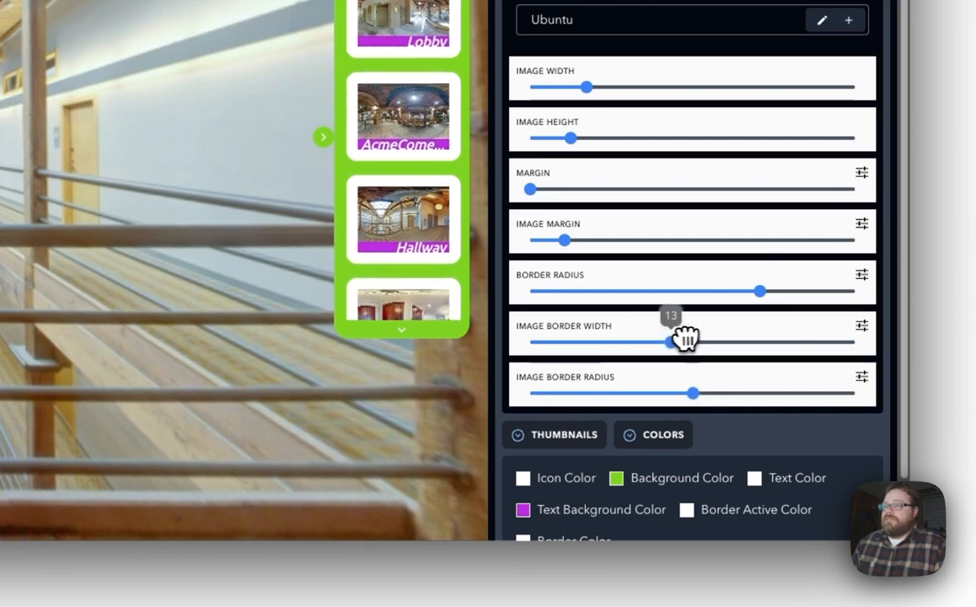
left_click_drag(674, 341, 595, 342)
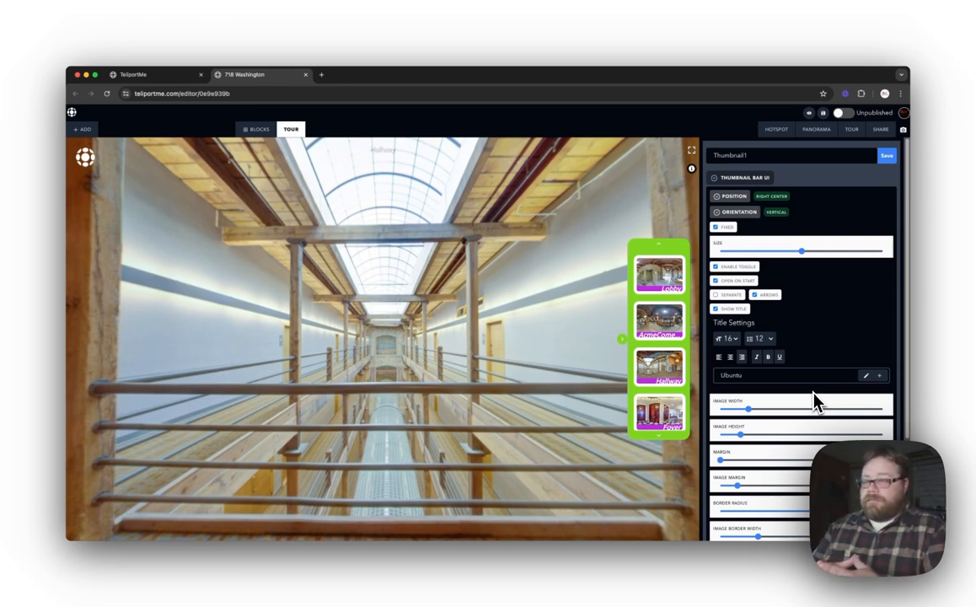
scroll("down", 3)
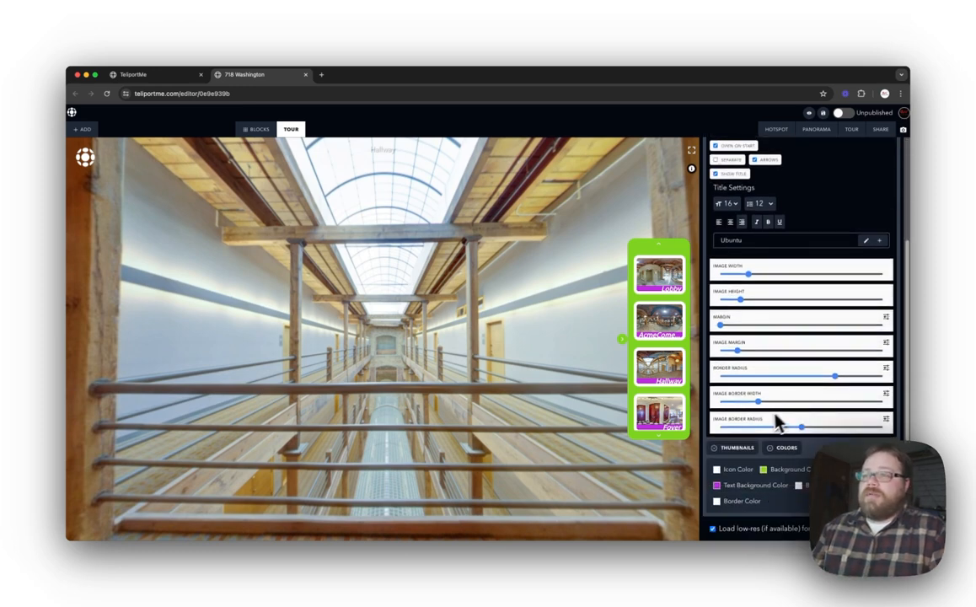